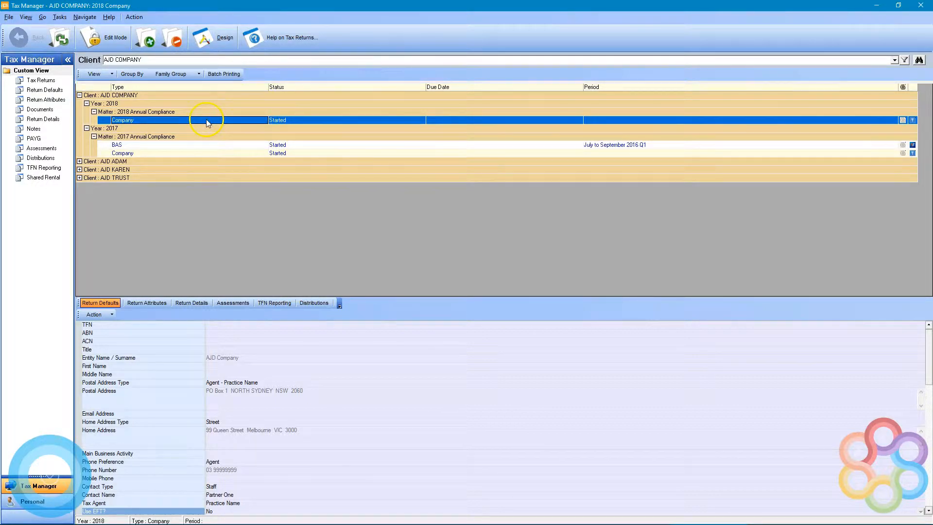
Launch the 2018 company return under AJD COMPANY from Tax Manager
double_click(122, 119)
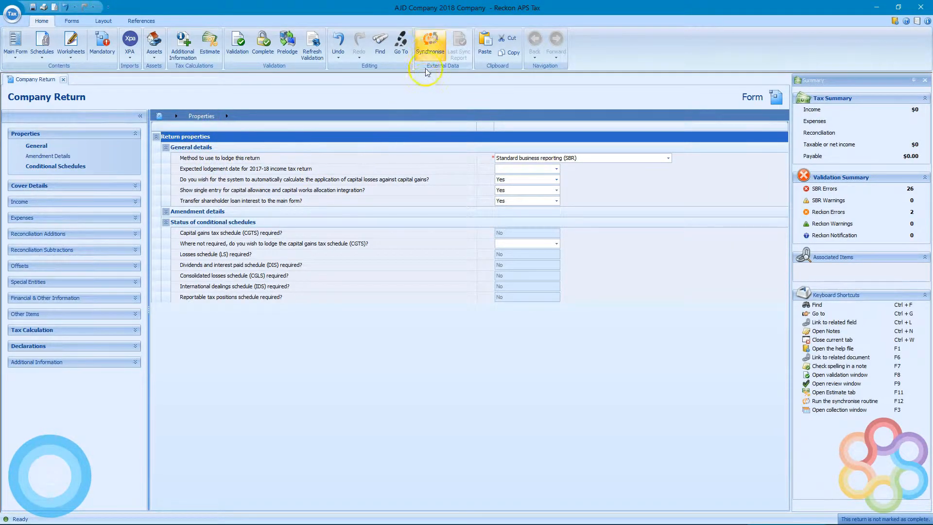
mouse_move(431, 42)
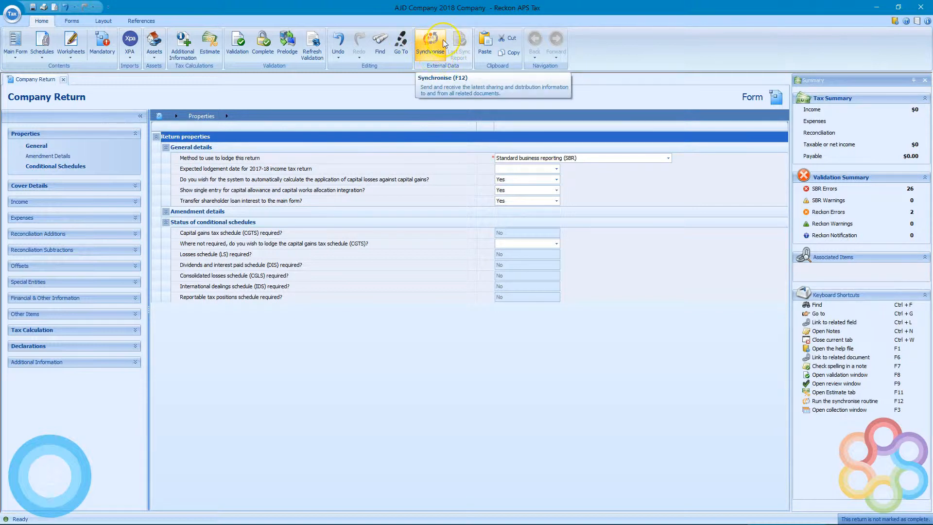
mouse_move(549, 318)
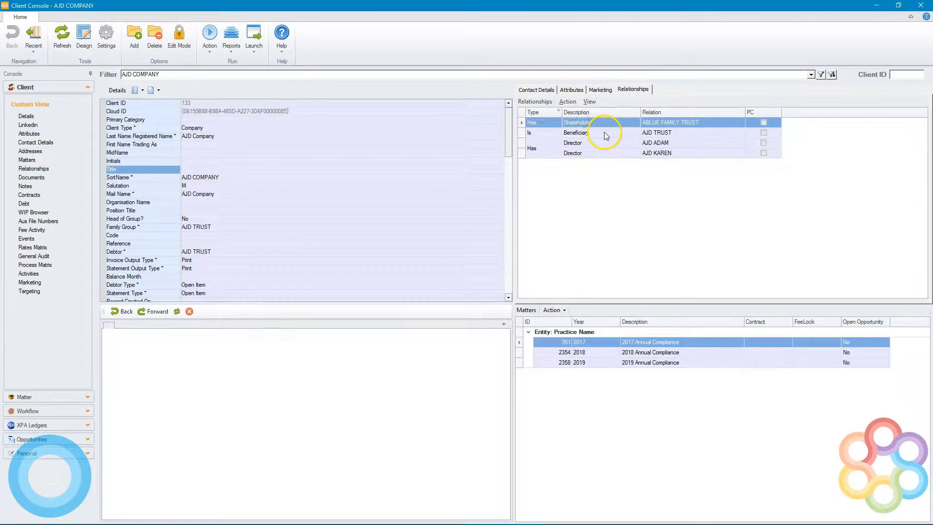
left_click(604, 133)
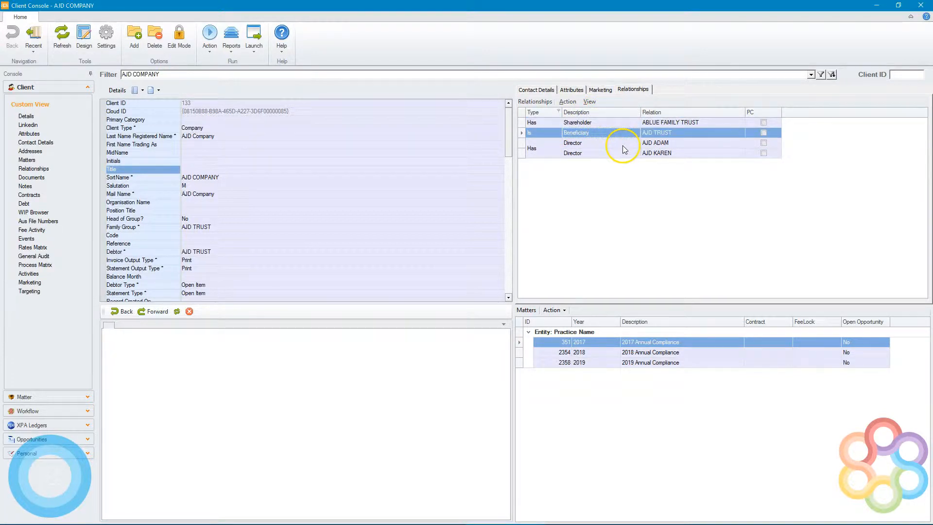
left_click(655, 153)
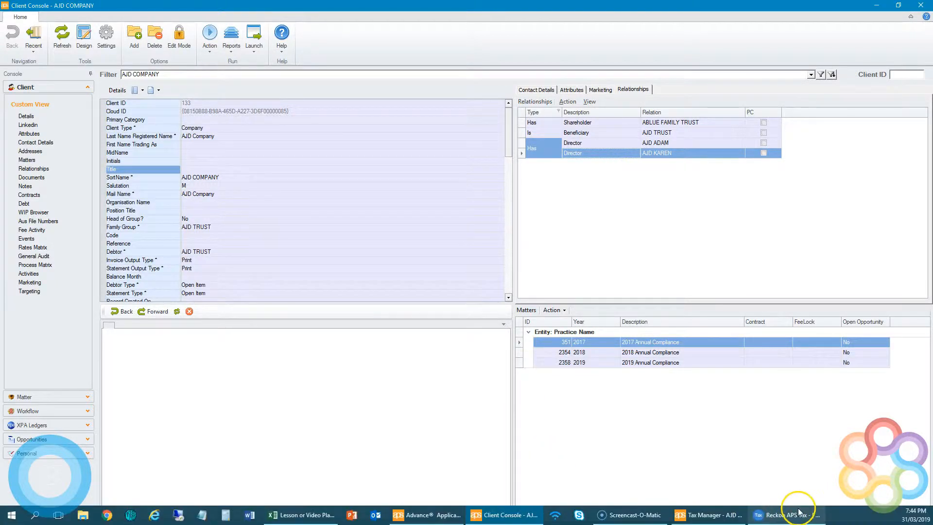
Show related links for Gross rent from rental properties under Rent/Leasing/Hiring income
left_click(785, 515)
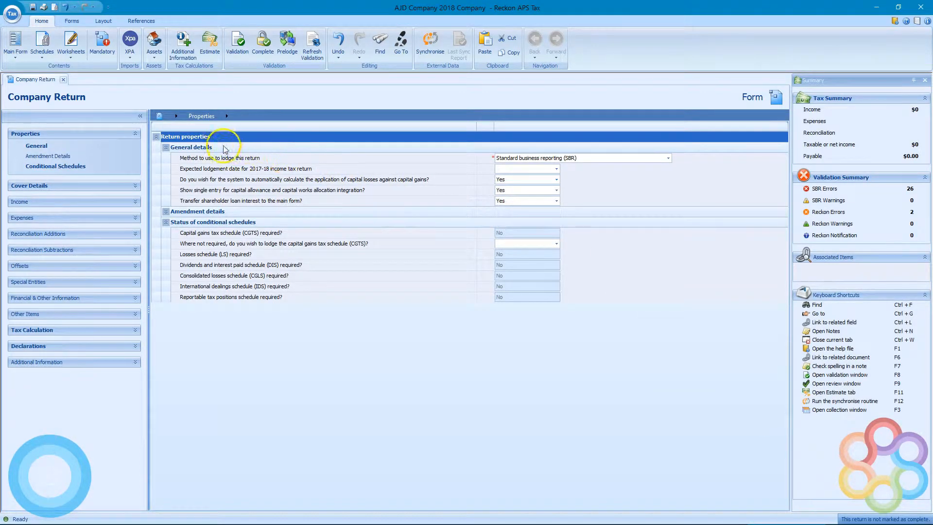
left_click(20, 165)
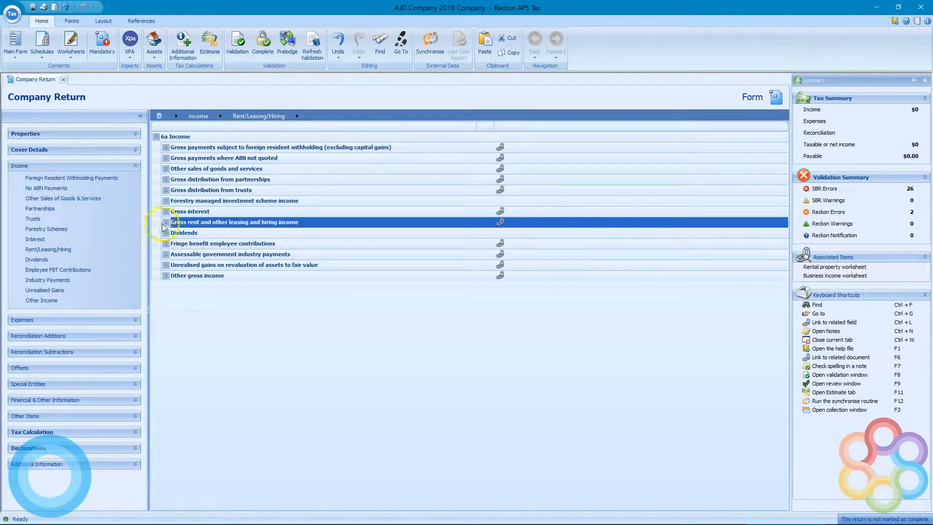
left_click(166, 221)
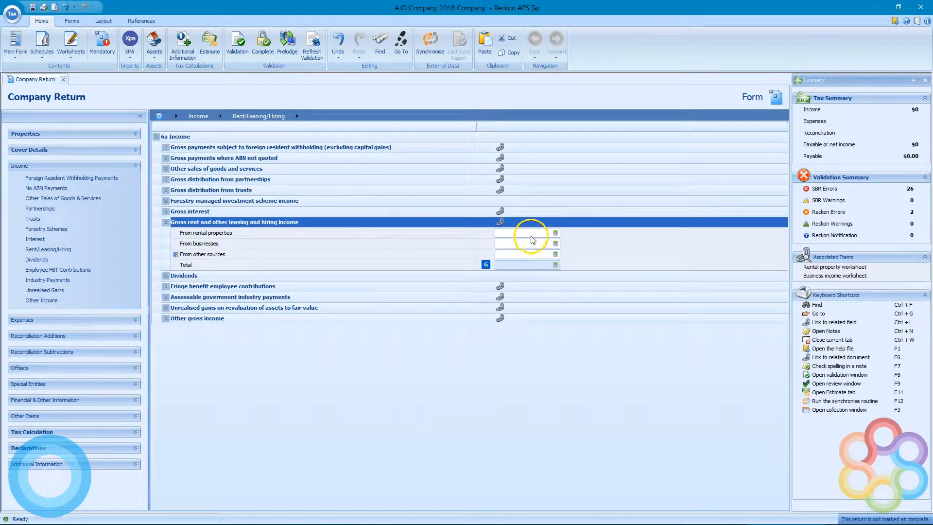
left_click(206, 233)
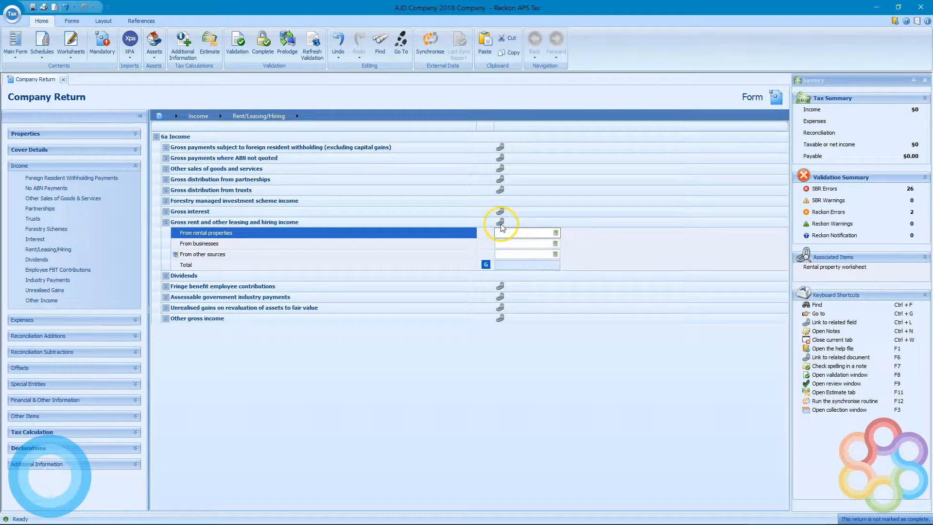
left_click(500, 222)
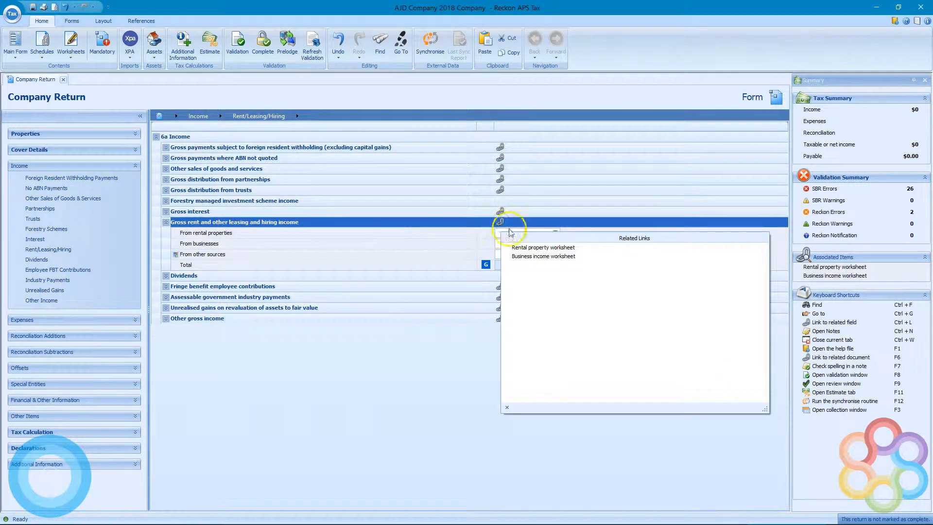
Open the rental property worksheet and enter address 99 Queen St, Melbourne VIC 3000
left_click(542, 247)
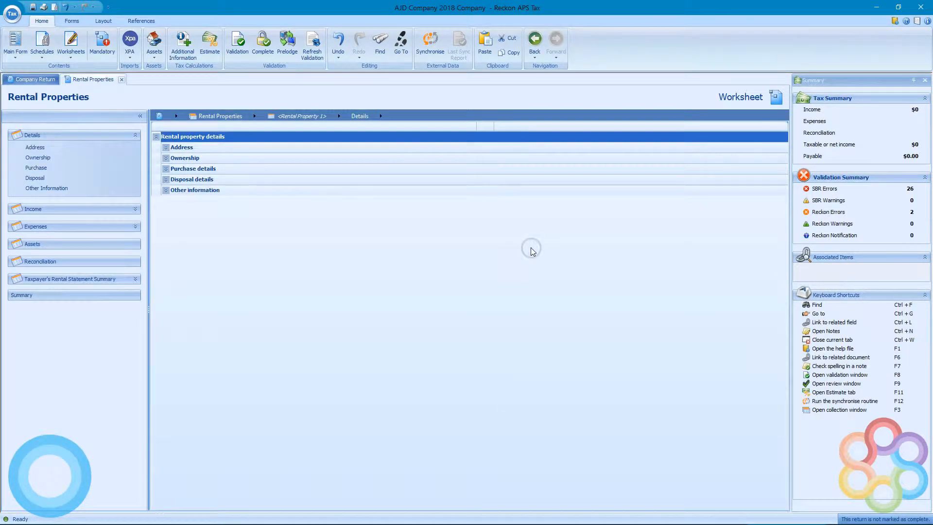
right_click(192, 136)
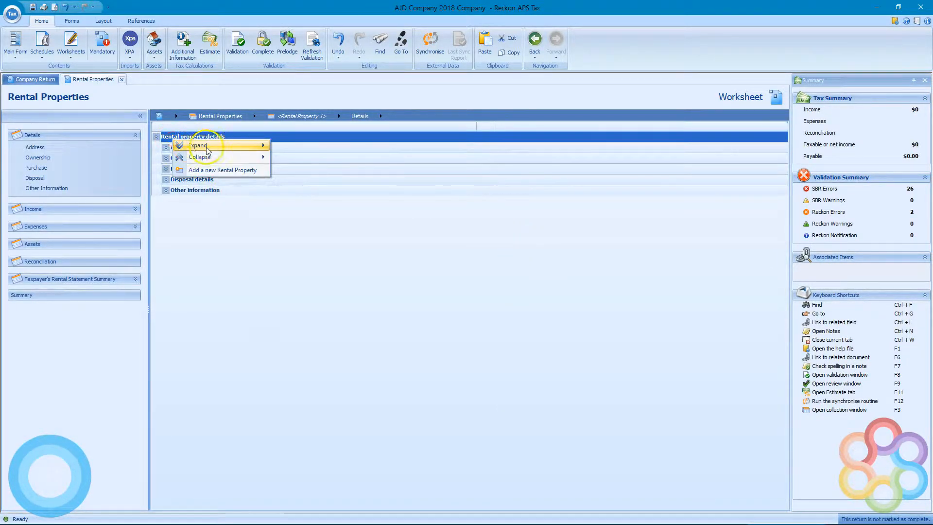
left_click(198, 145)
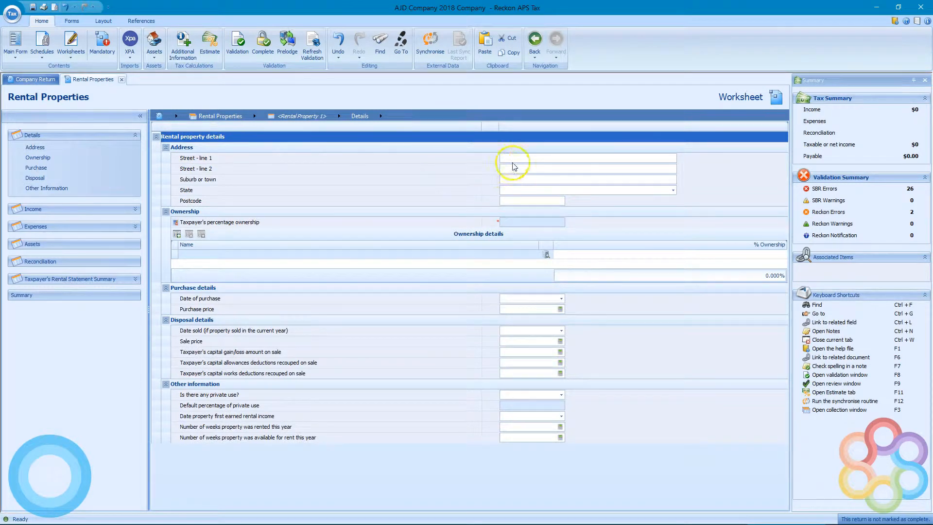
type("99")
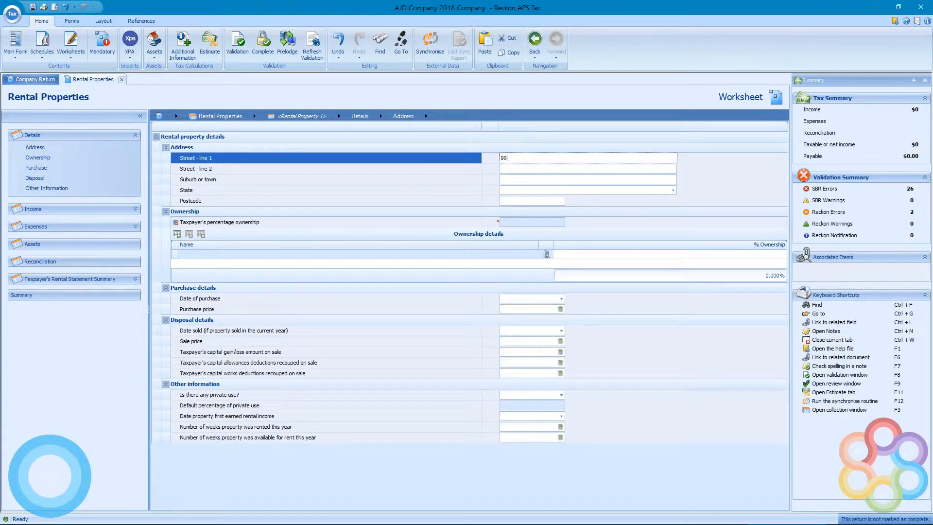
type("qe")
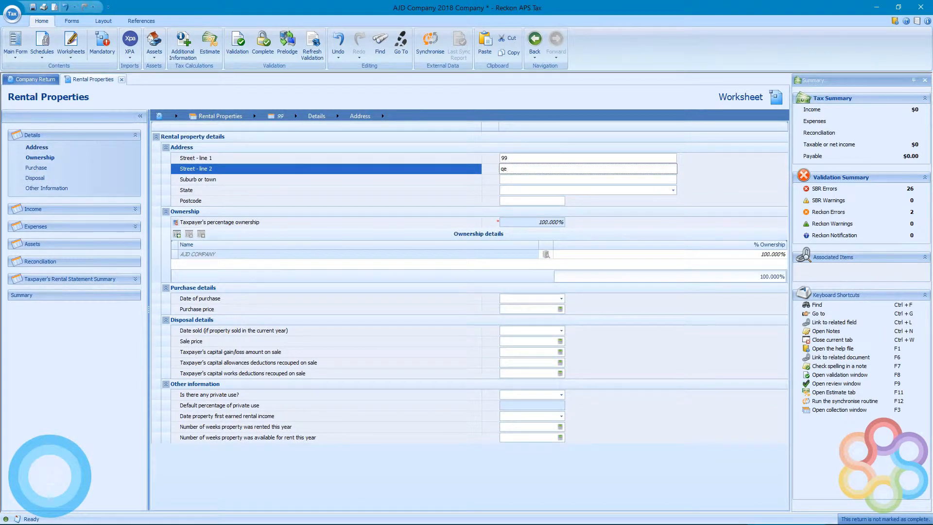
type("queen st")
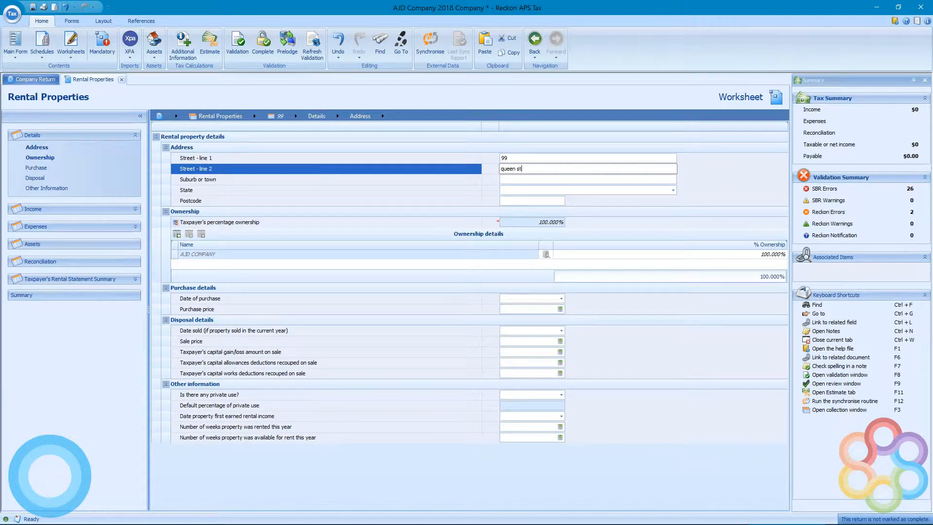
type("melbourne")
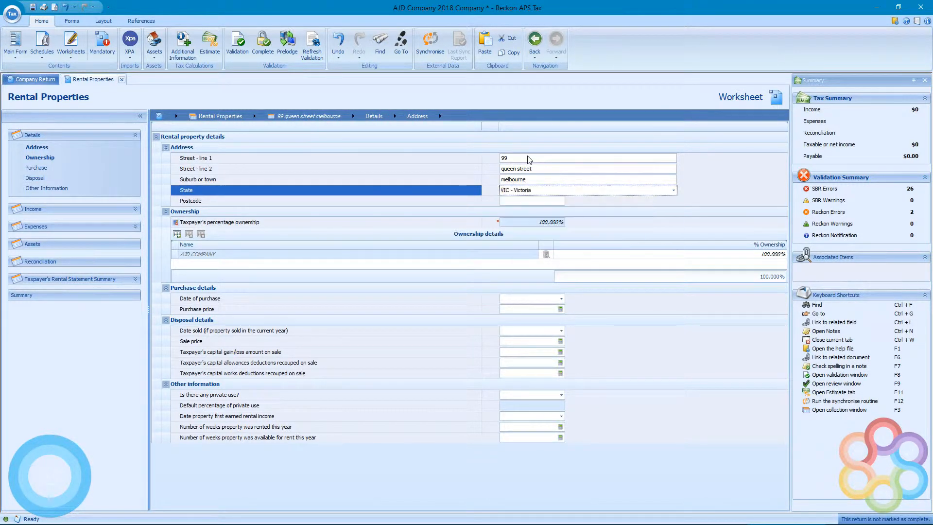
type("3000")
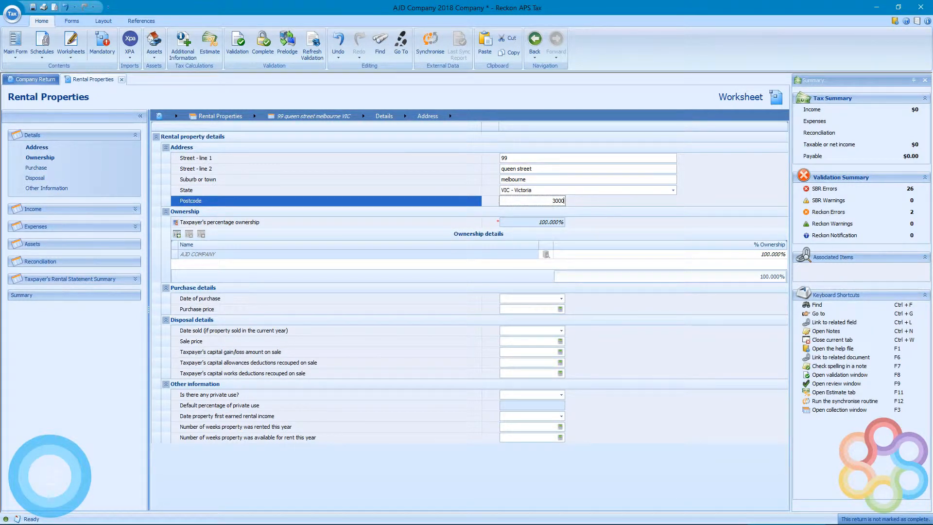
left_click(524, 222)
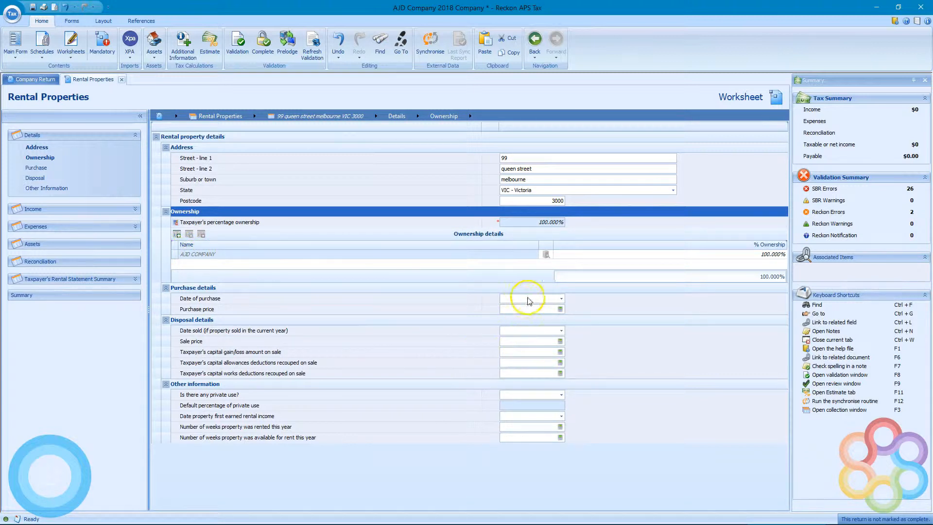
Set the property's purchase date to 01/01/2018 and purchase price to $500,000
left_click(559, 298)
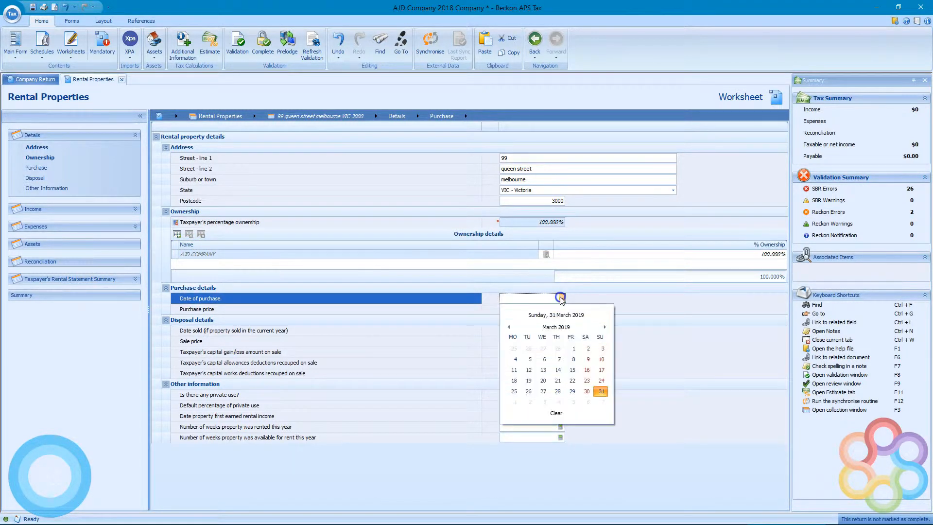
left_click(555, 326)
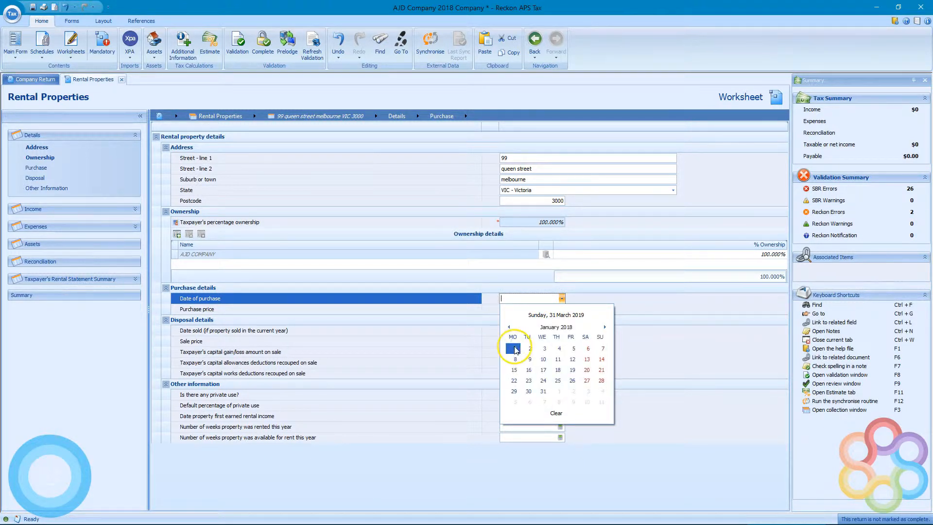
left_click(514, 348)
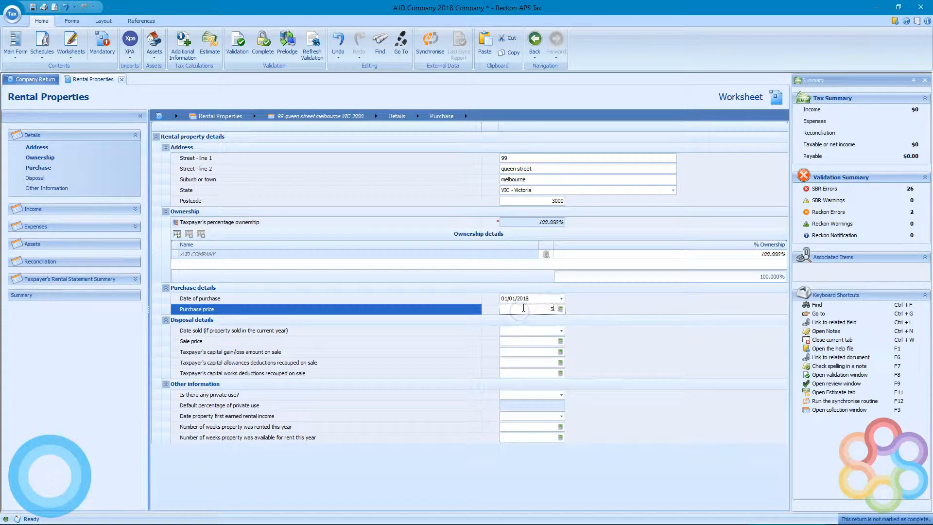
type("5000000")
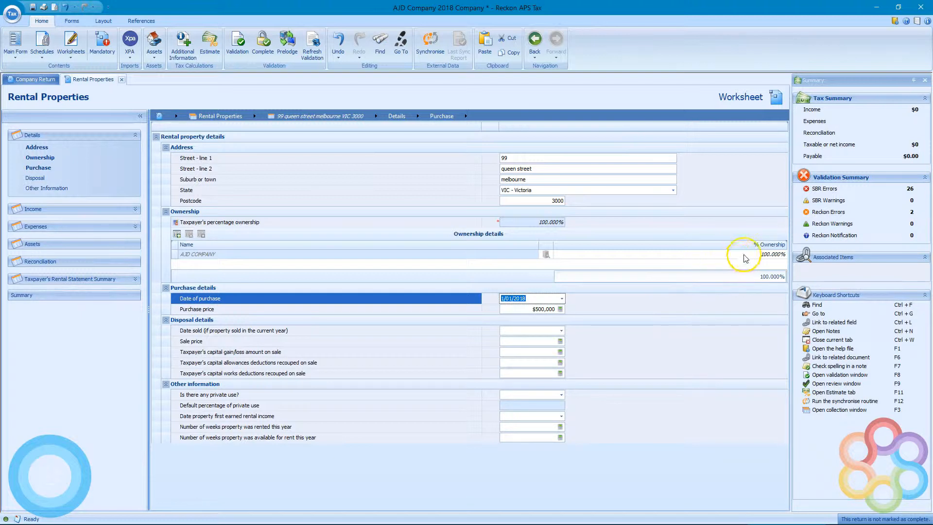
left_click(744, 254)
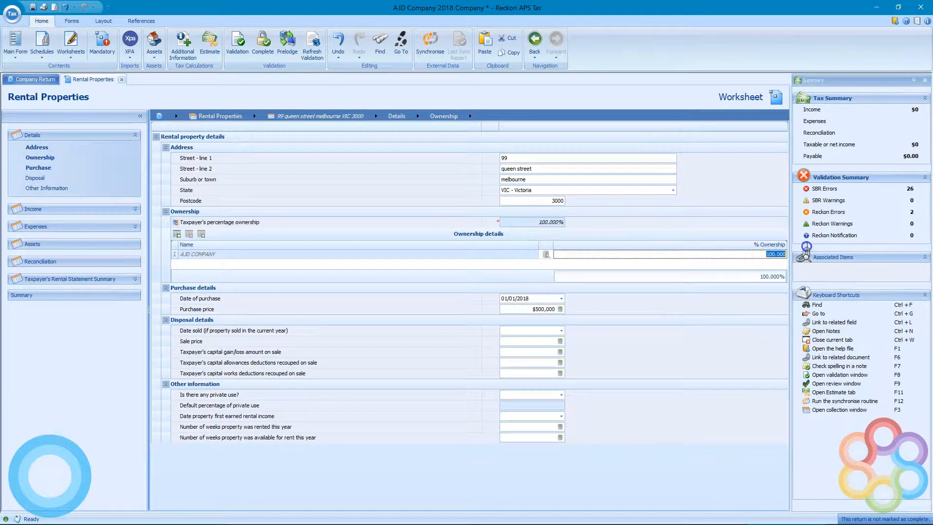
Enter 50% ownership and add director AJD KAREN as the property's co-owner
type("50")
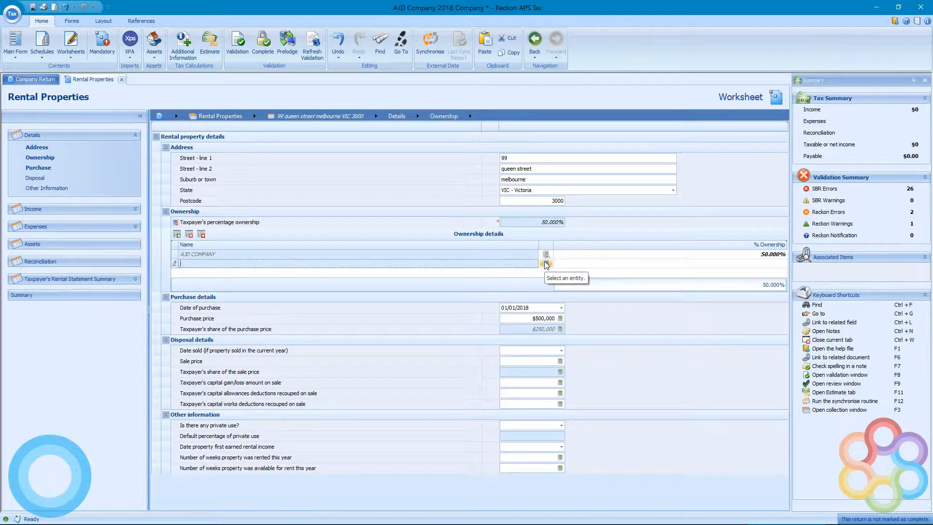
left_click(546, 254)
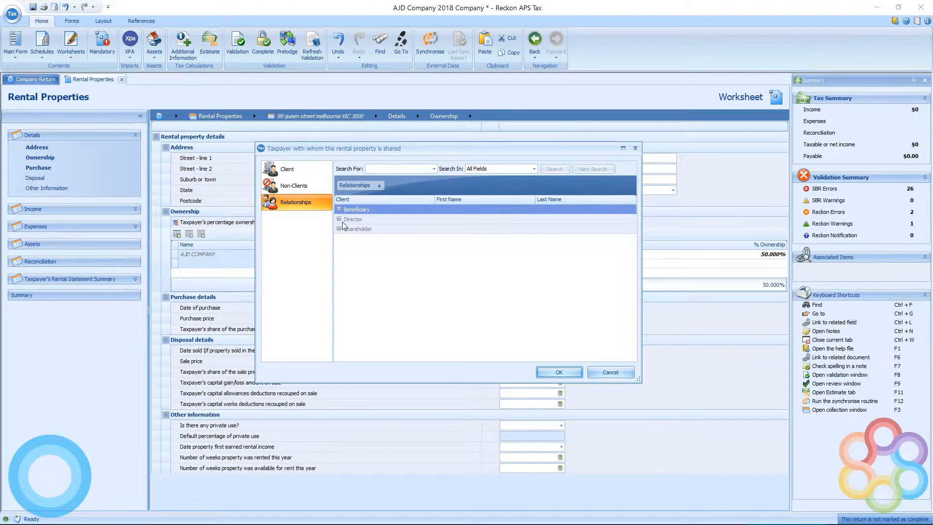
left_click(358, 229)
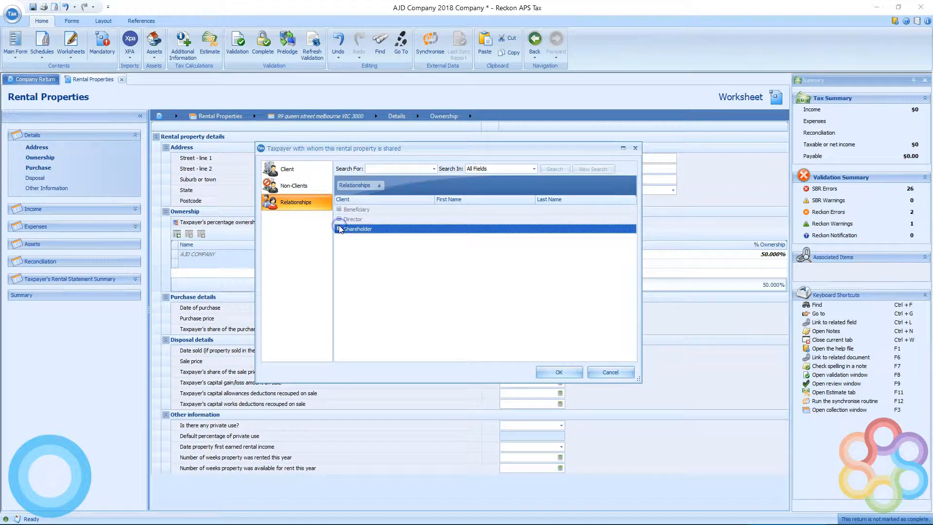
left_click(340, 220)
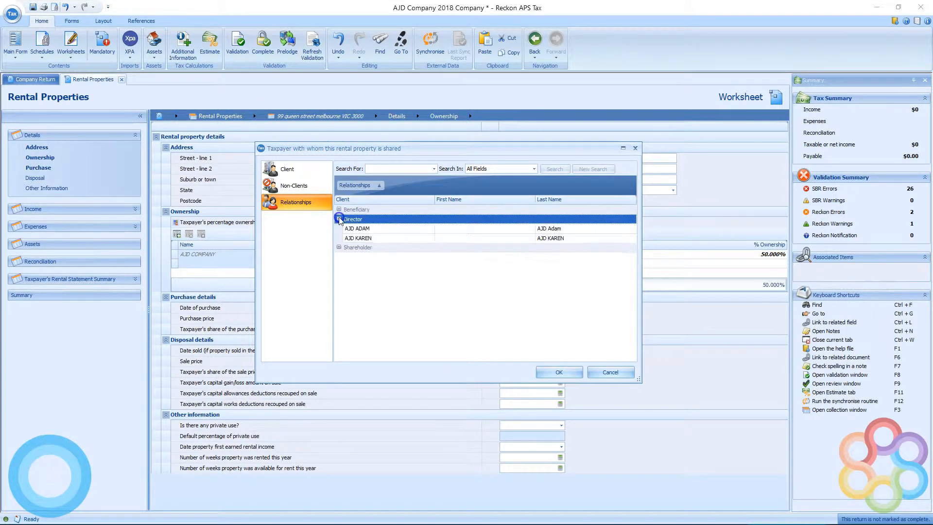
left_click(387, 239)
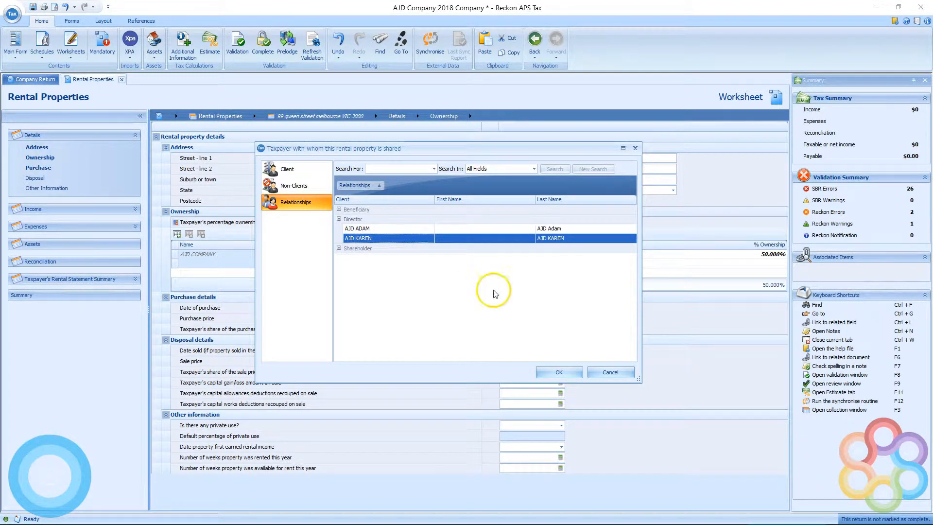
left_click(559, 372)
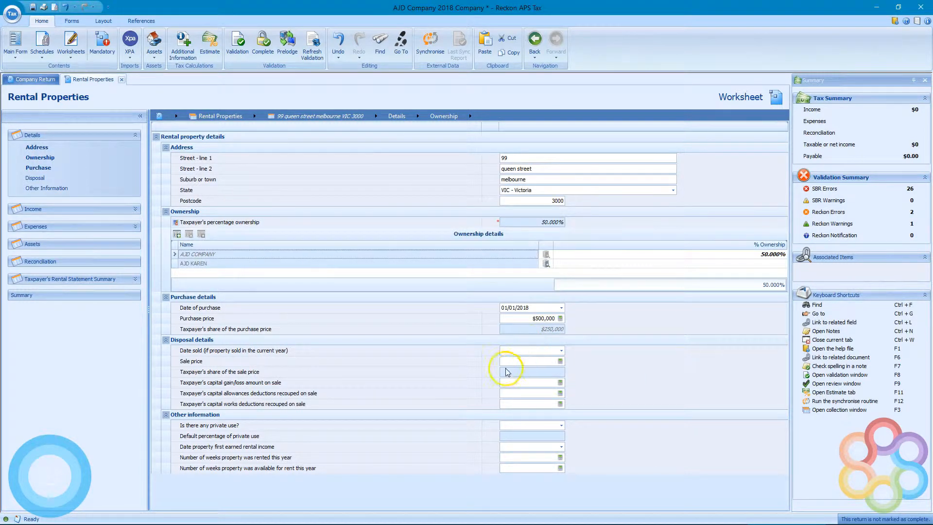
left_click(530, 329)
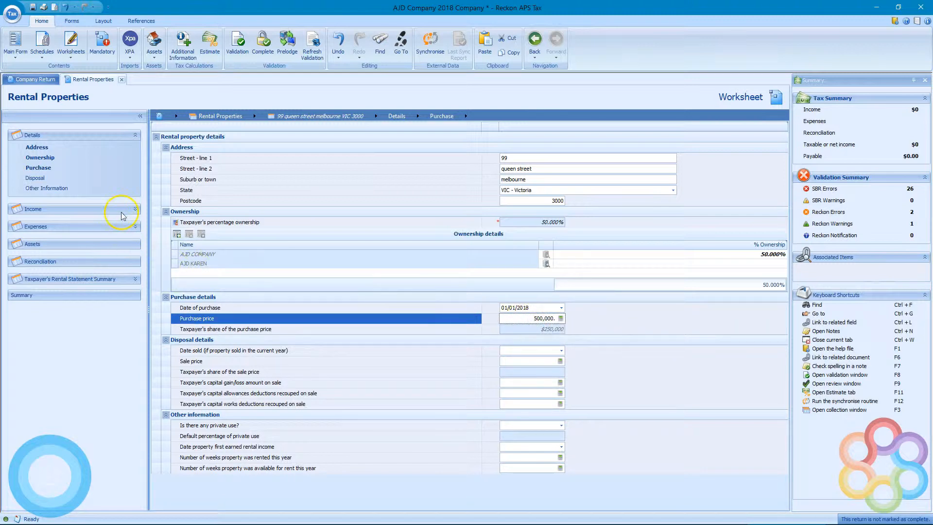
left_click(34, 80)
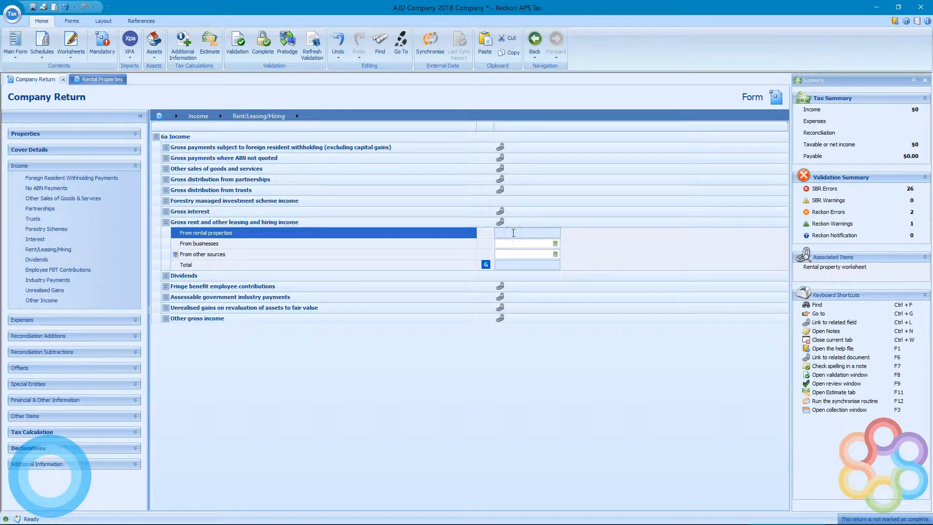
mouse_move(523, 252)
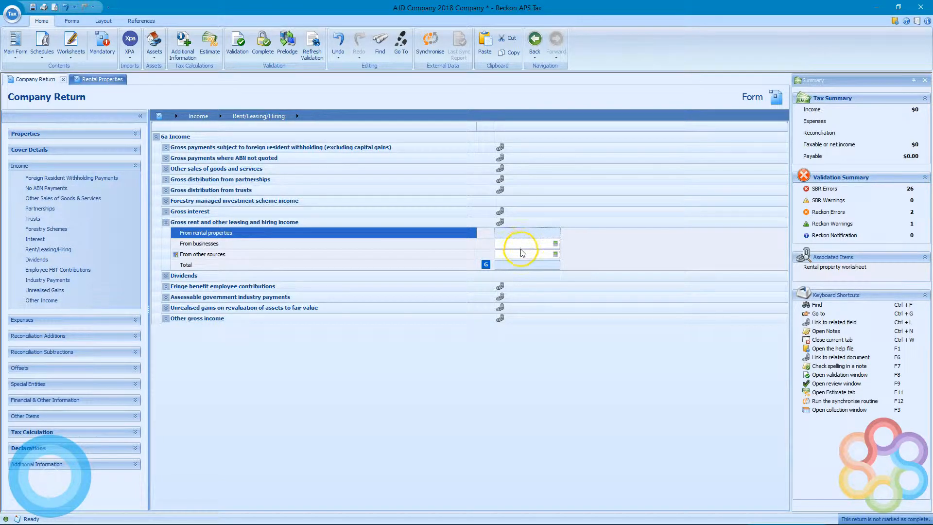
left_click(526, 233)
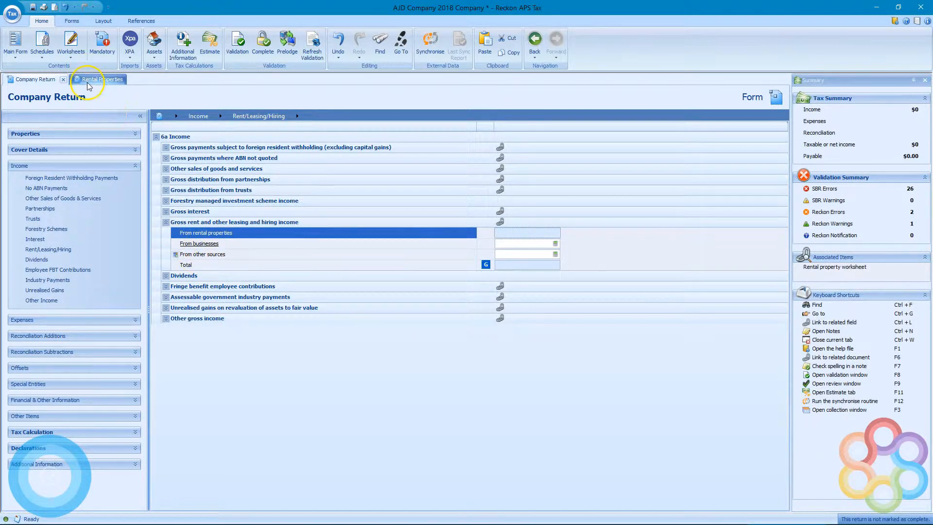
left_click(100, 79)
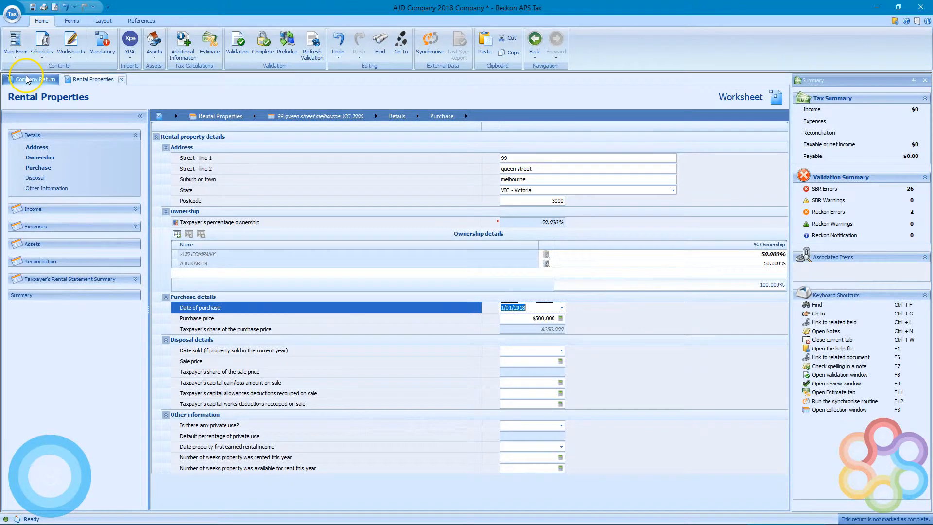
Enter $10,000 rental income on the Queen Street property's linked worksheet
left_click(31, 79)
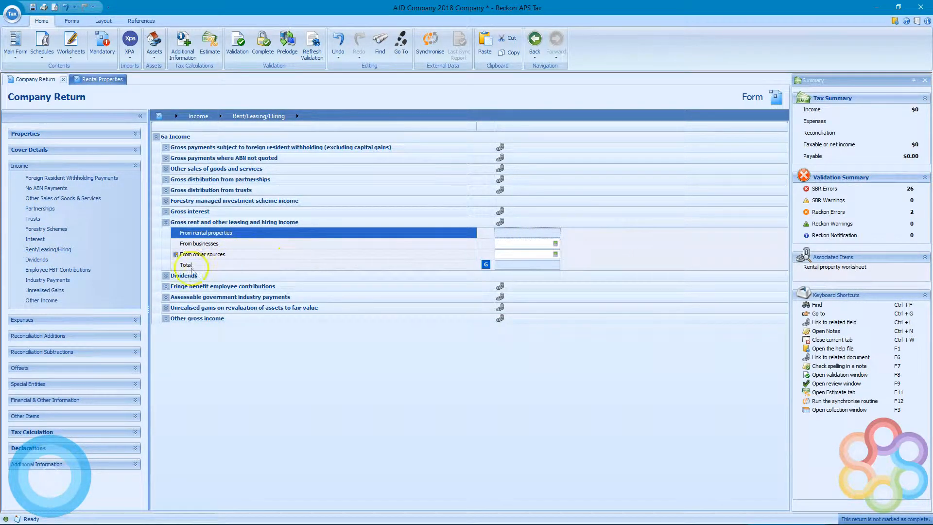
left_click(166, 276)
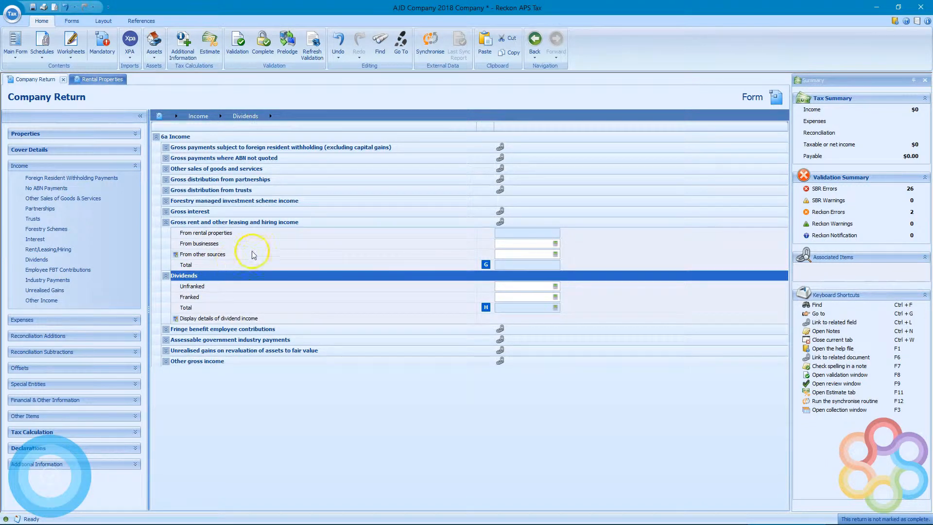
left_click(203, 254)
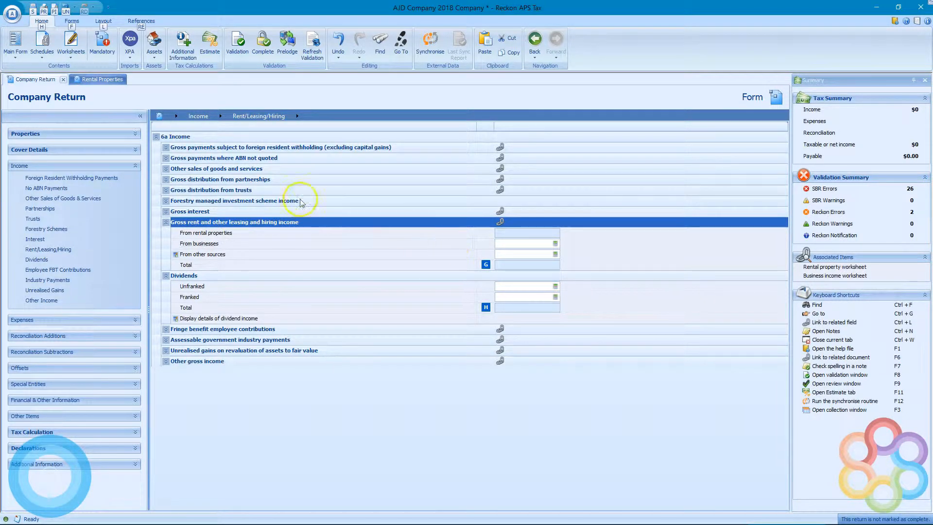
left_click(99, 79)
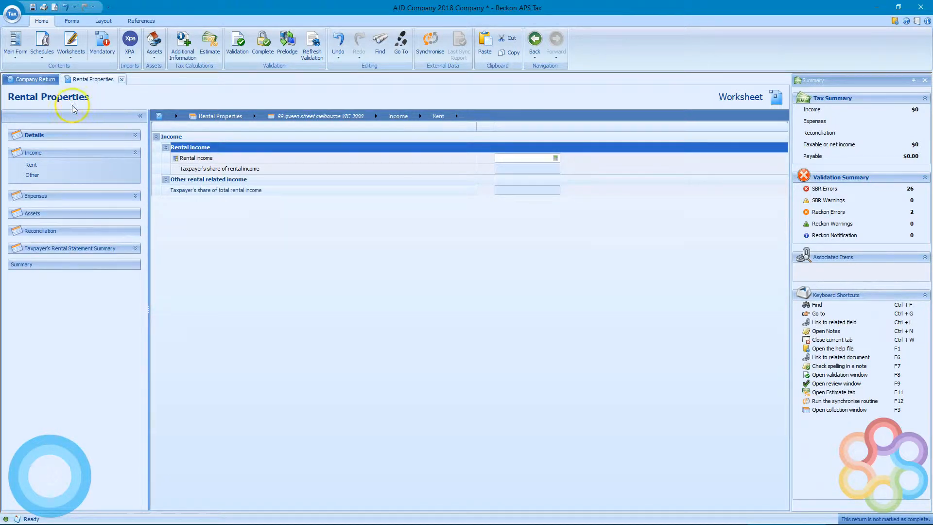
left_click(526, 157)
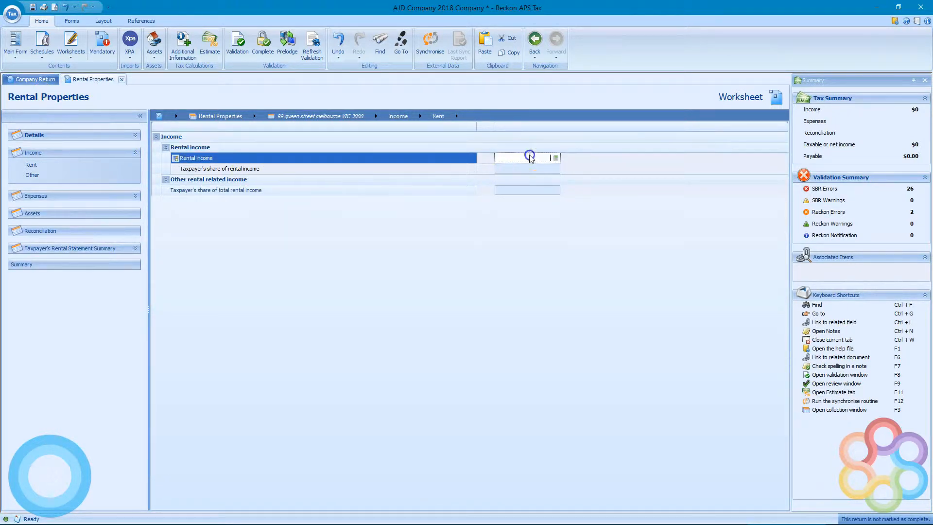
type("10,000")
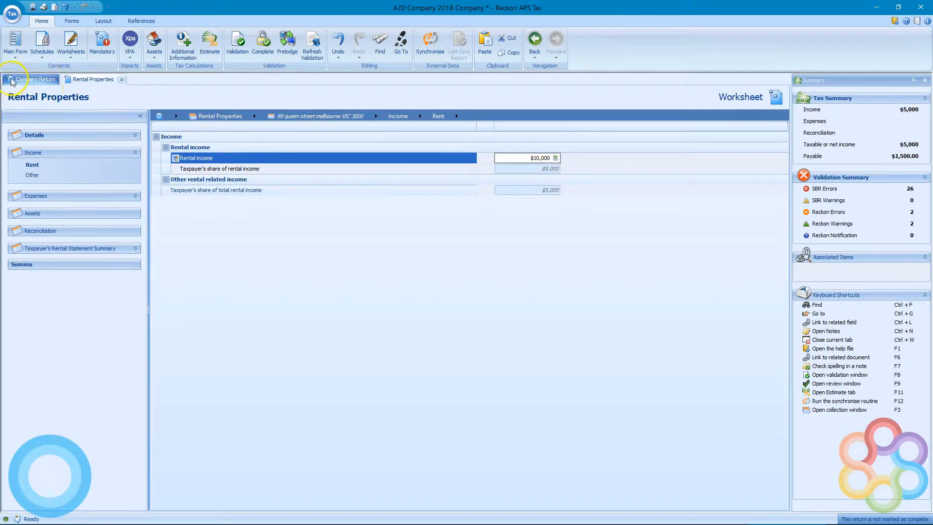
Switch to the Company Return to see $5,000 from rental properties
left_click(36, 79)
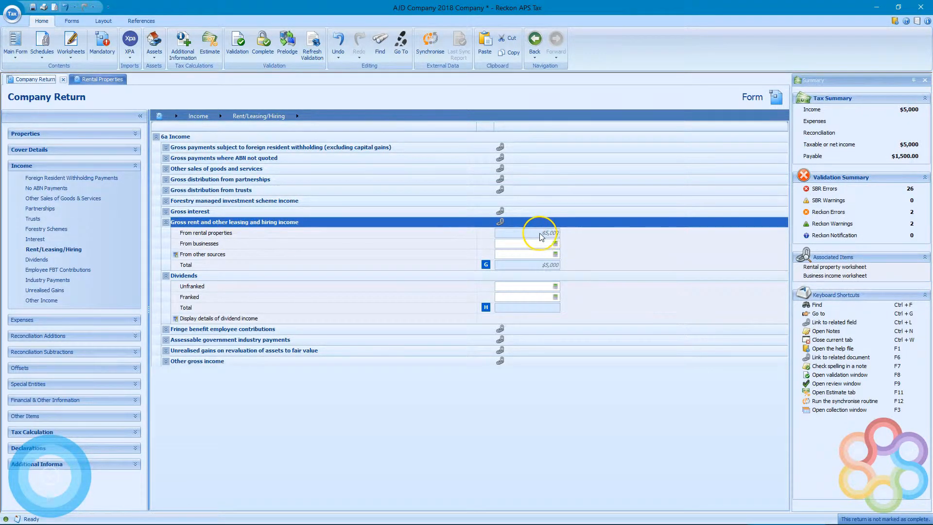
mouse_move(391, 243)
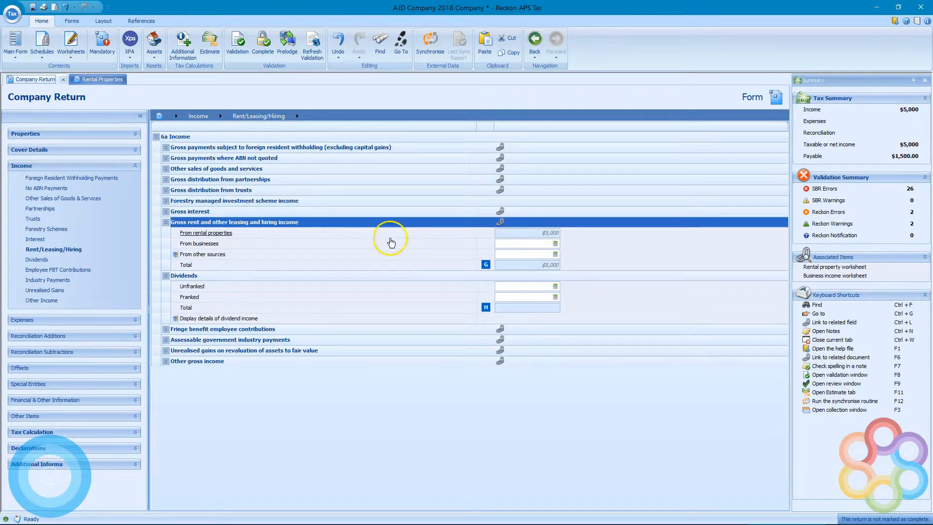
mouse_move(300, 273)
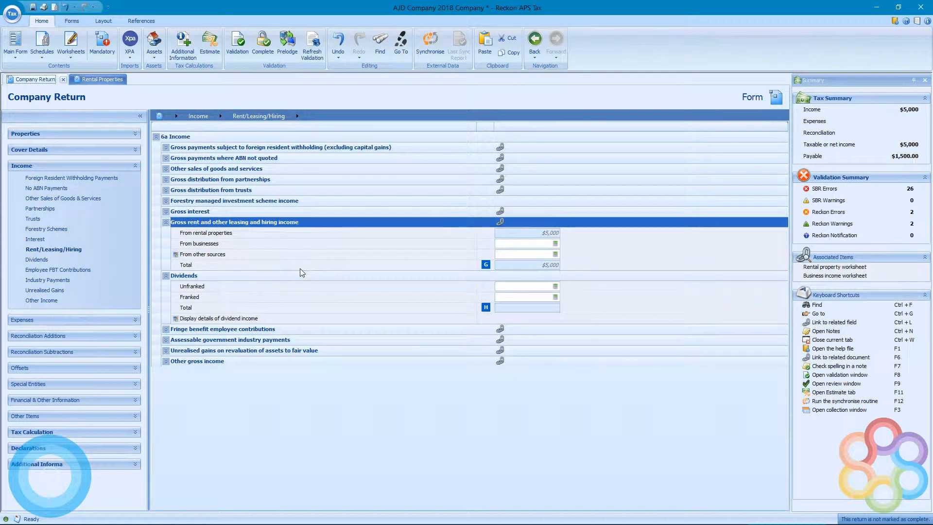
Enter $500 unfranked and $10,000 franked dividends and expand the dividend details table
left_click(527, 286)
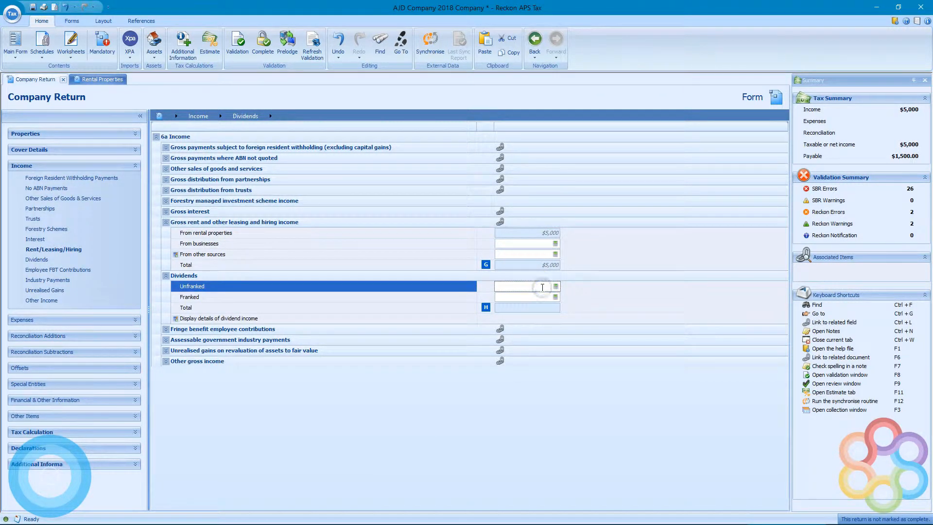
type("500")
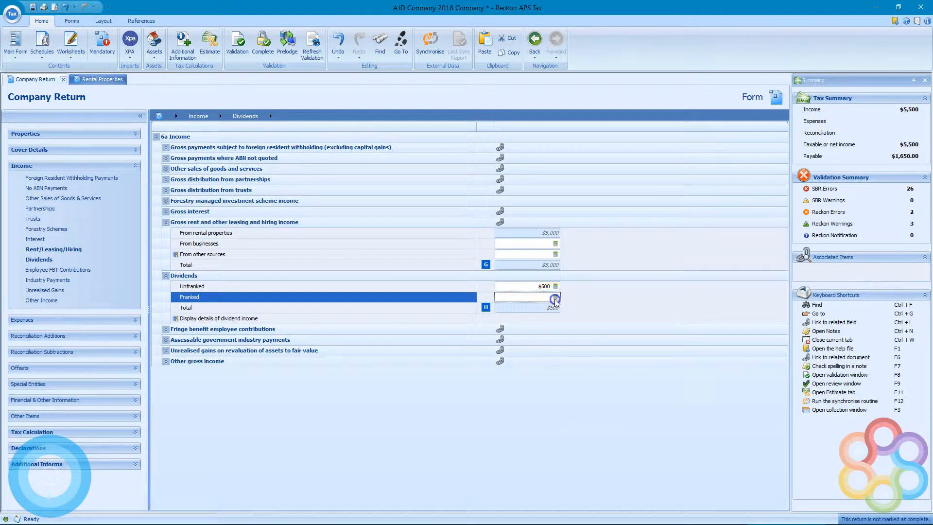
left_click(555, 297)
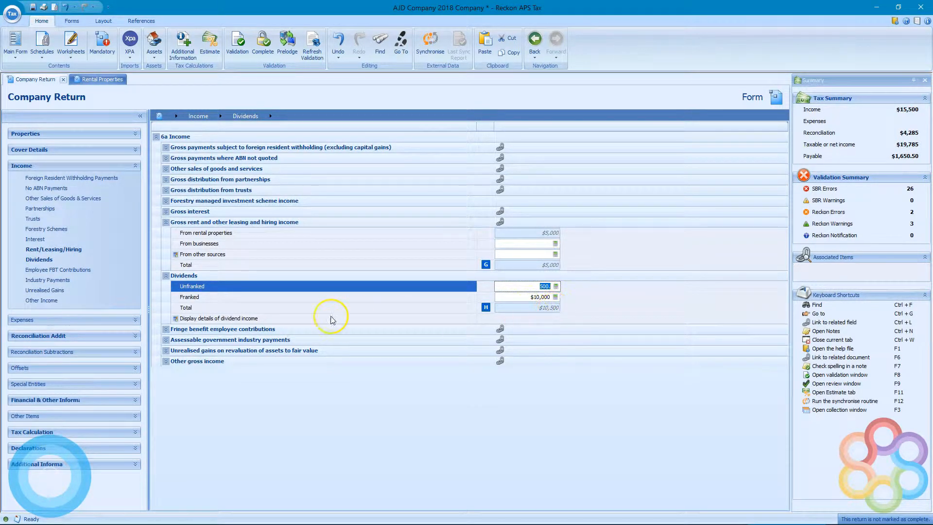
left_click(176, 318)
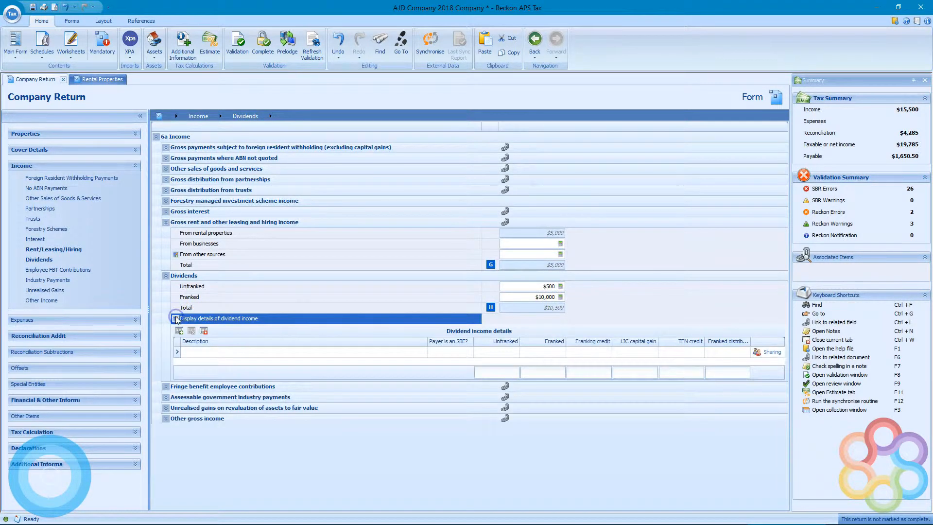
Add dividend line 'income 1' with payer not an SBE, $500 unfranked, $10,000 franked
left_click(303, 351)
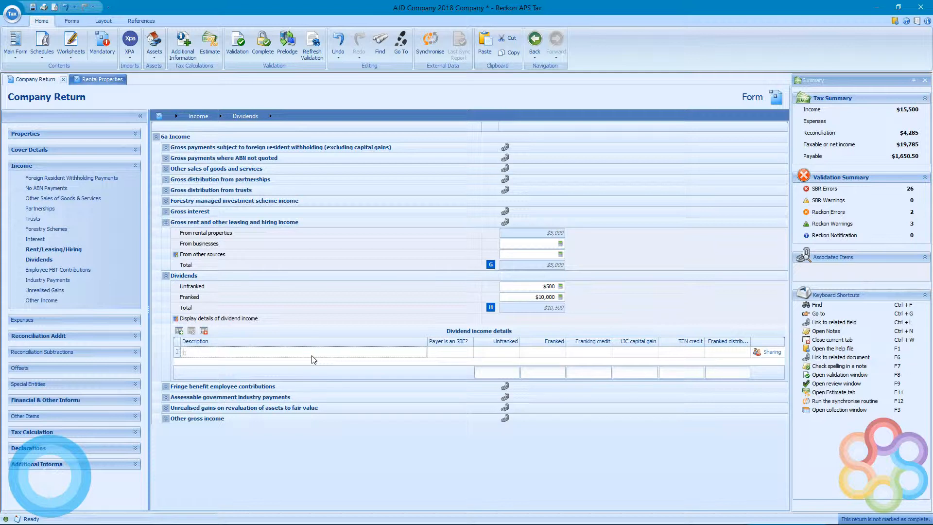
type("income 1")
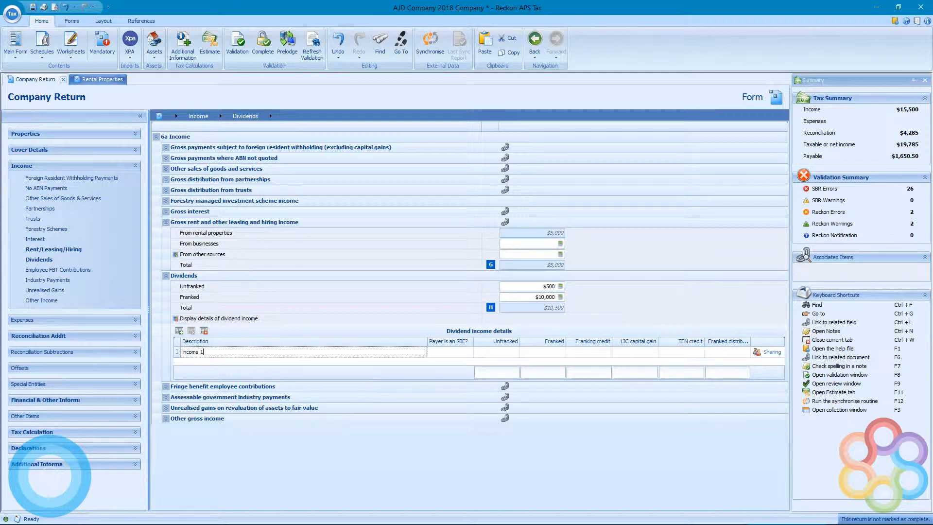
left_click(449, 352)
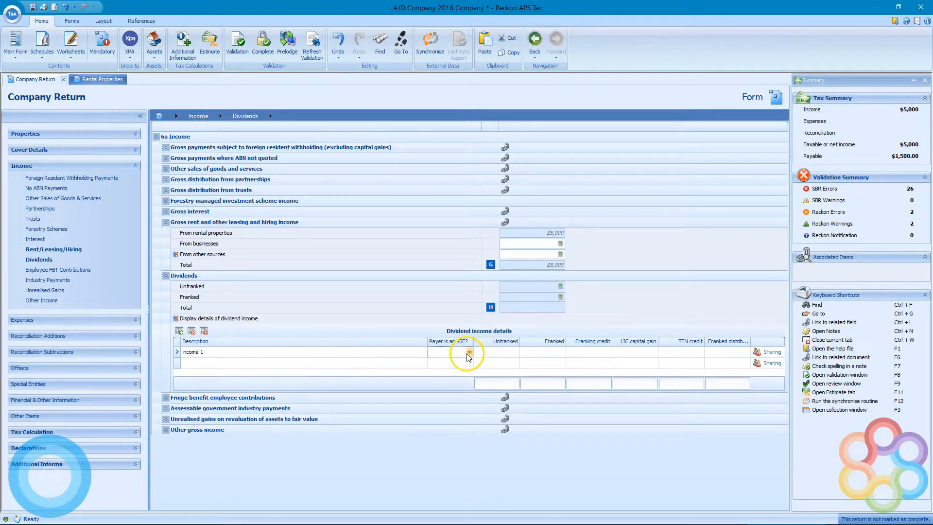
left_click(449, 351)
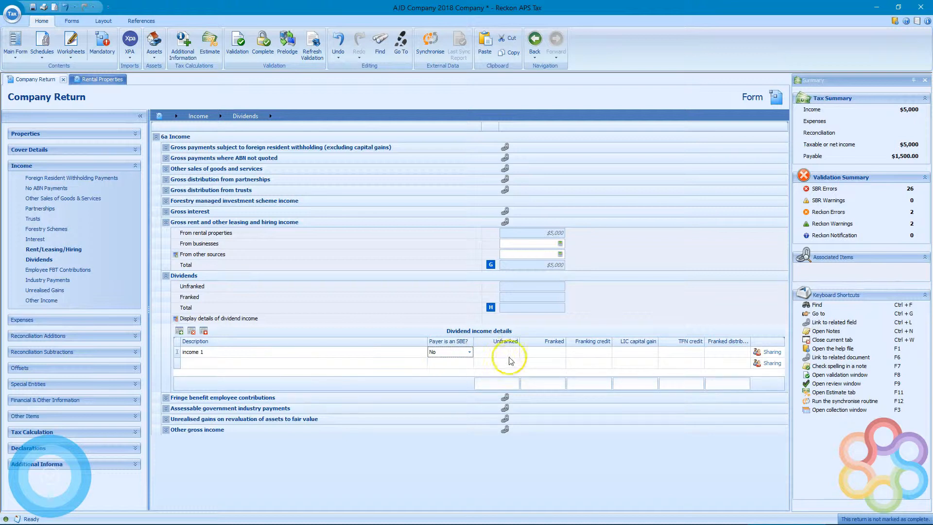
left_click(496, 352)
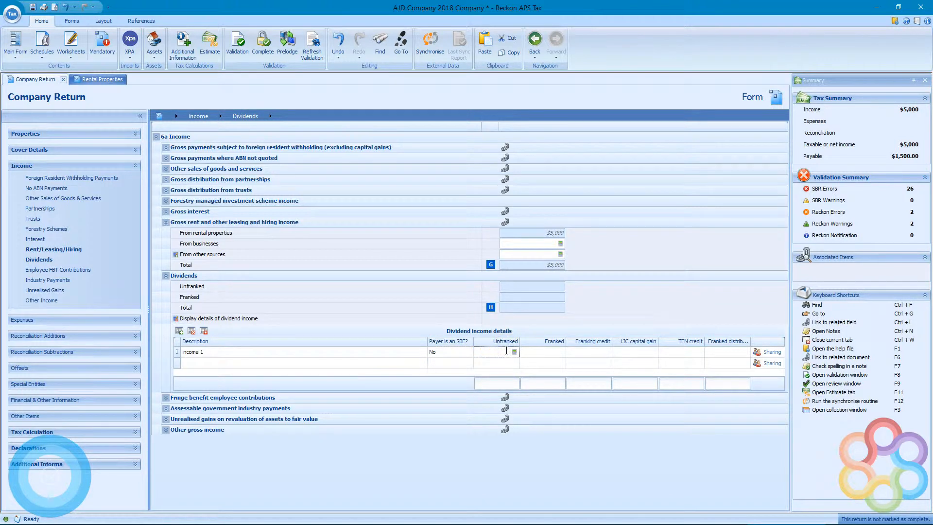
type("10,000.00")
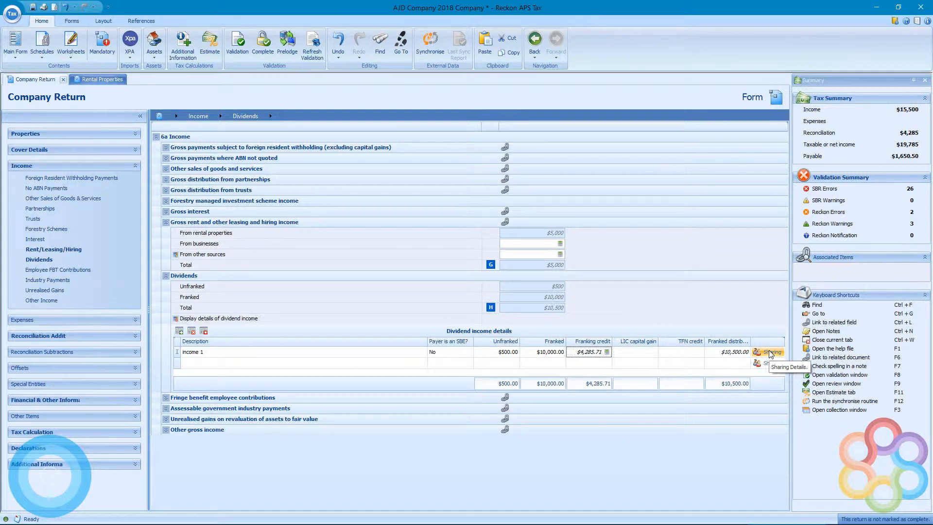
Set AJD Company's dividend share to 50%, then look up a taxpayer for the remainder
left_click(178, 352)
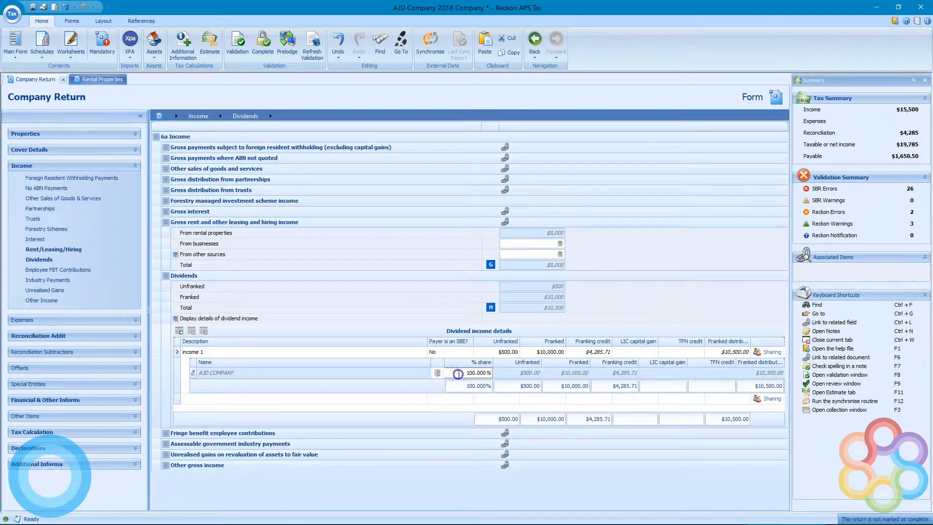
type("50")
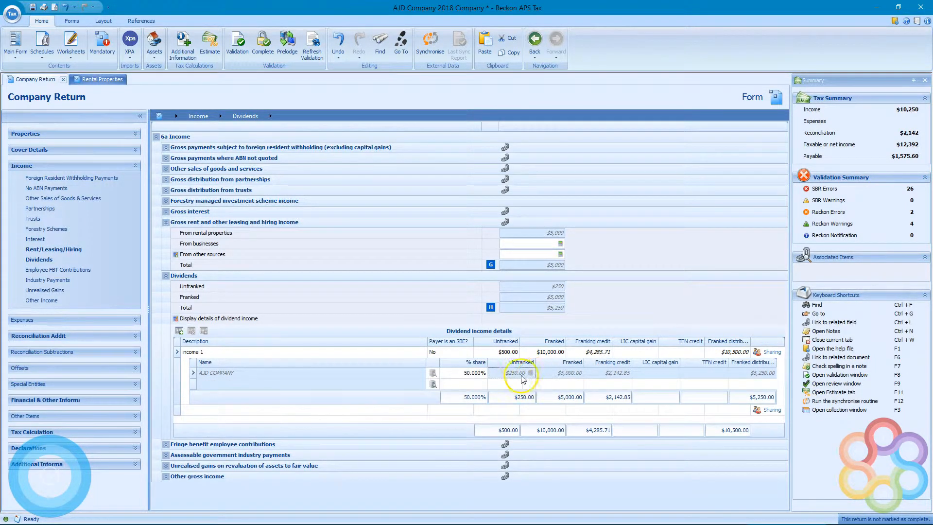
left_click(570, 373)
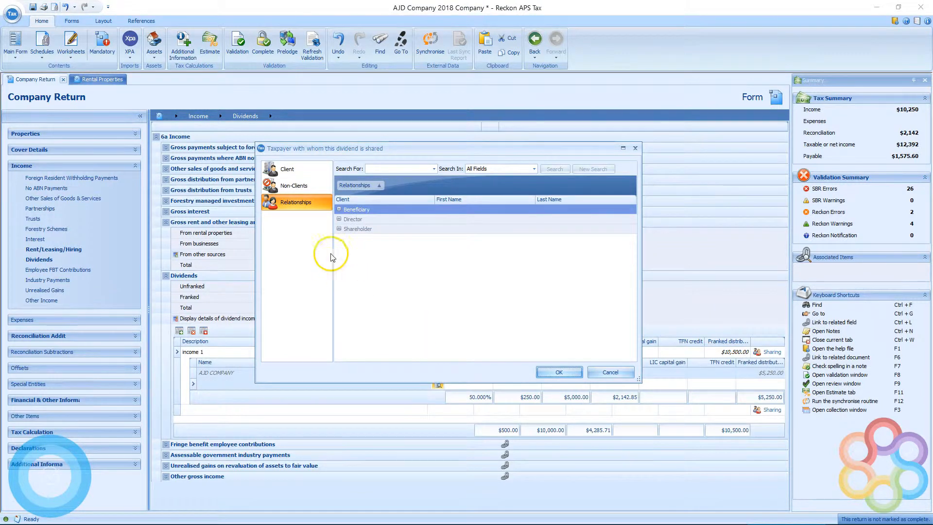
mouse_move(342, 232)
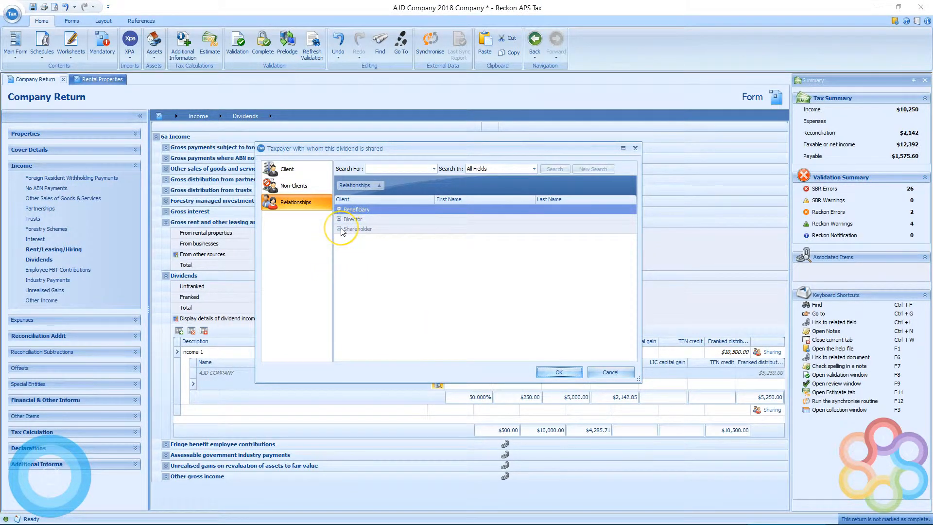
Choose AJD TRUST from the Beneficiary relationships as the second sharer of dividend income 1
left_click(339, 228)
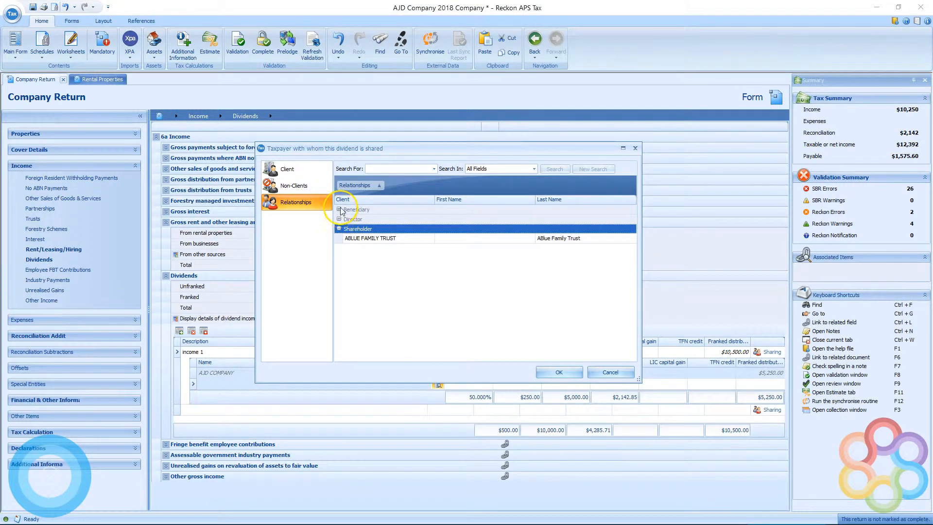
left_click(340, 209)
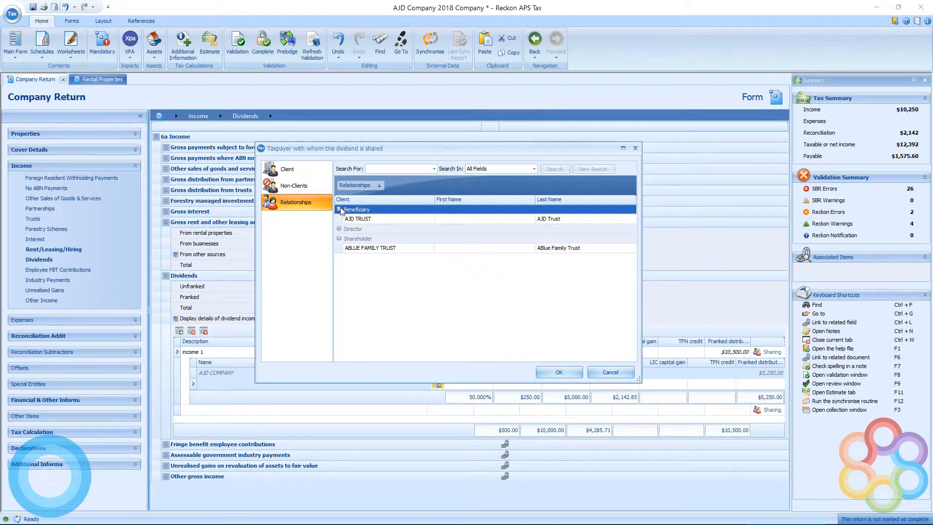
mouse_move(386, 222)
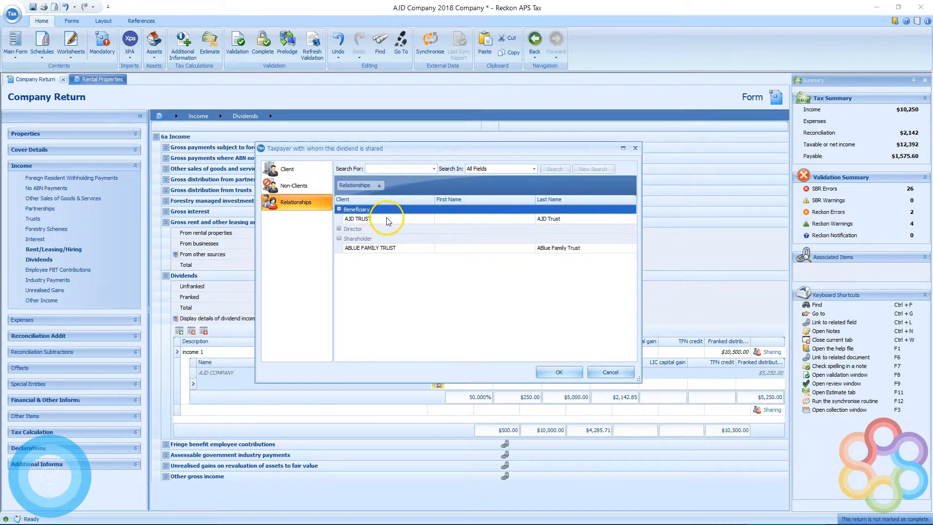
left_click(387, 218)
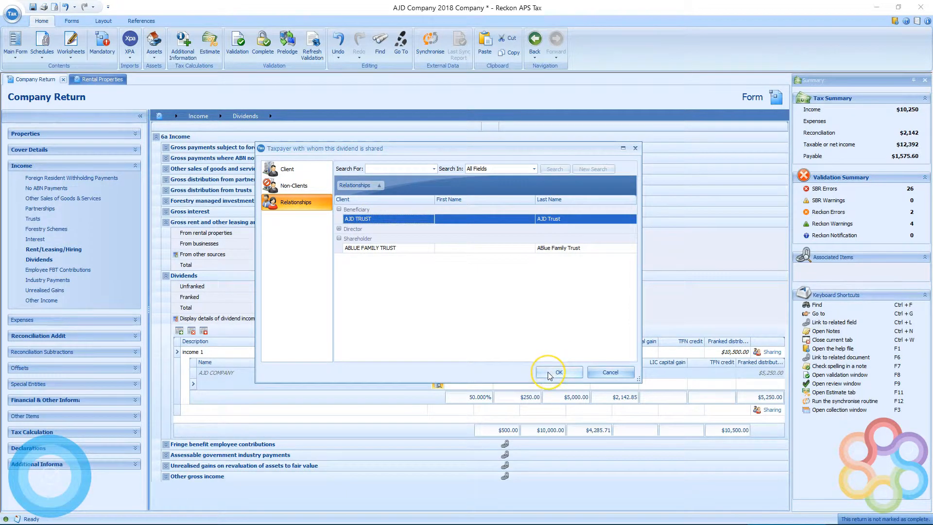
left_click(557, 372)
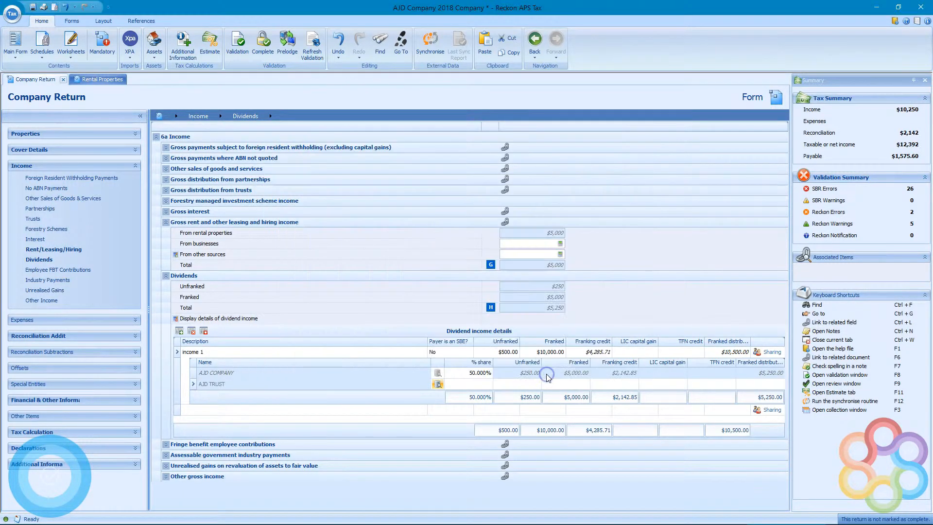
Enter 50% as AJD TRUST's dividend share, totalling 100%, and collapse the Income navigation
left_click(469, 384)
type("50.000")
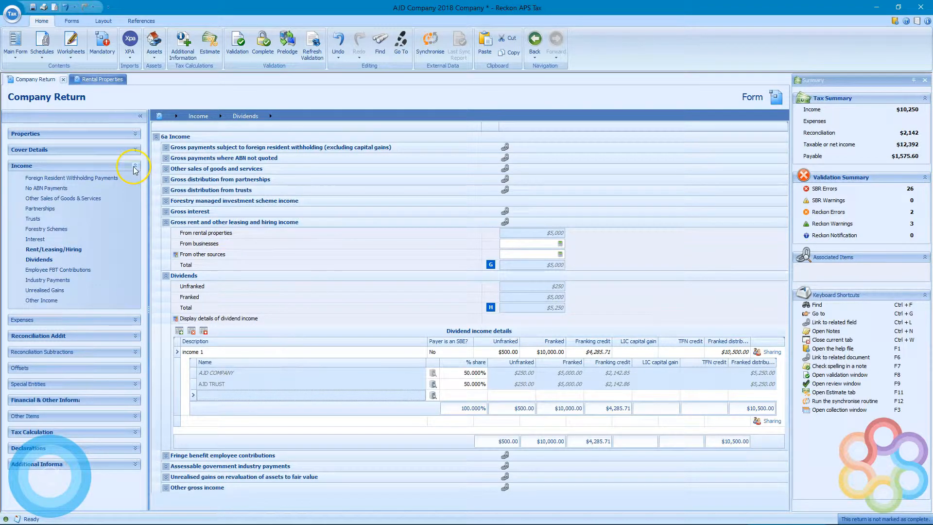
left_click(135, 166)
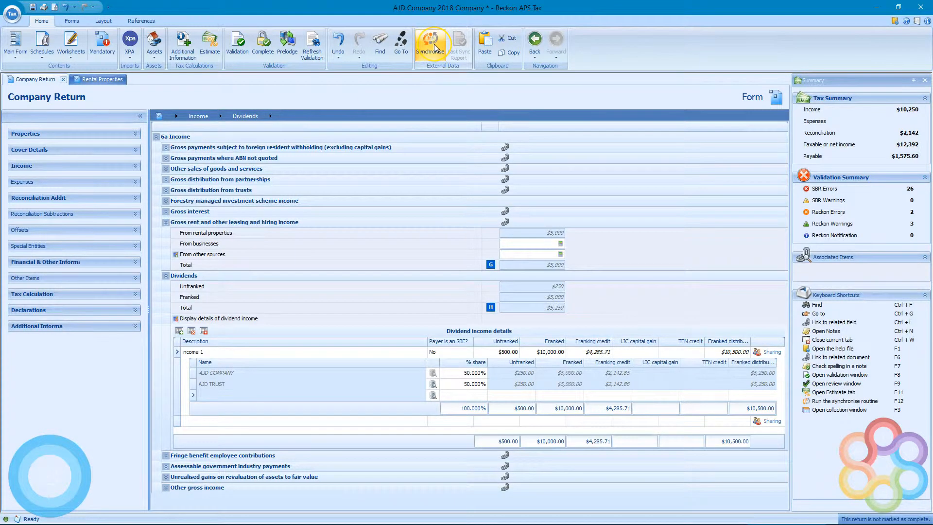
Synchronise sharing details to related returns and view the Sharing and Distribution Report
left_click(431, 44)
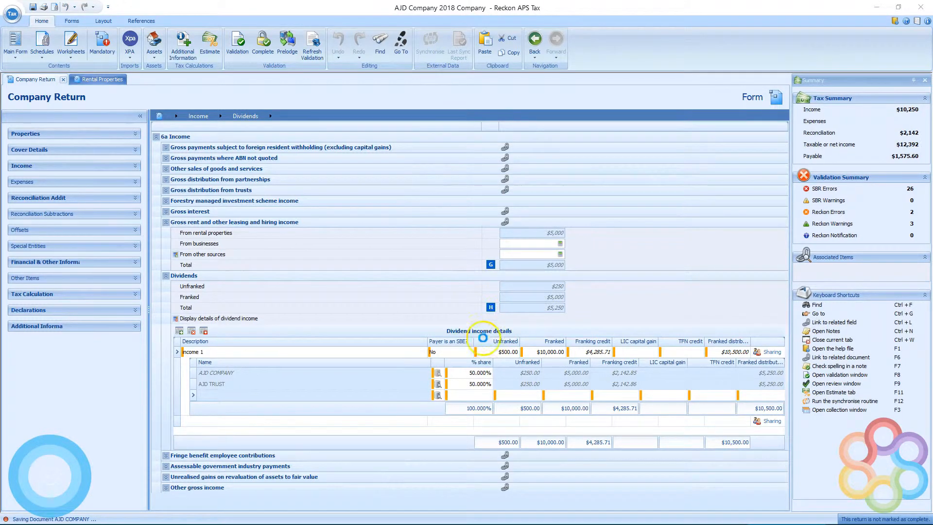
left_click(429, 43)
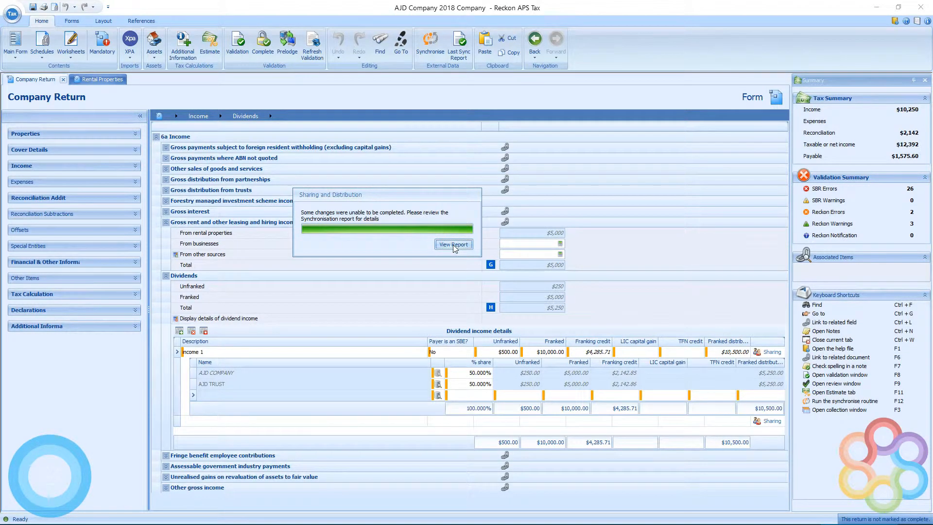
left_click(453, 244)
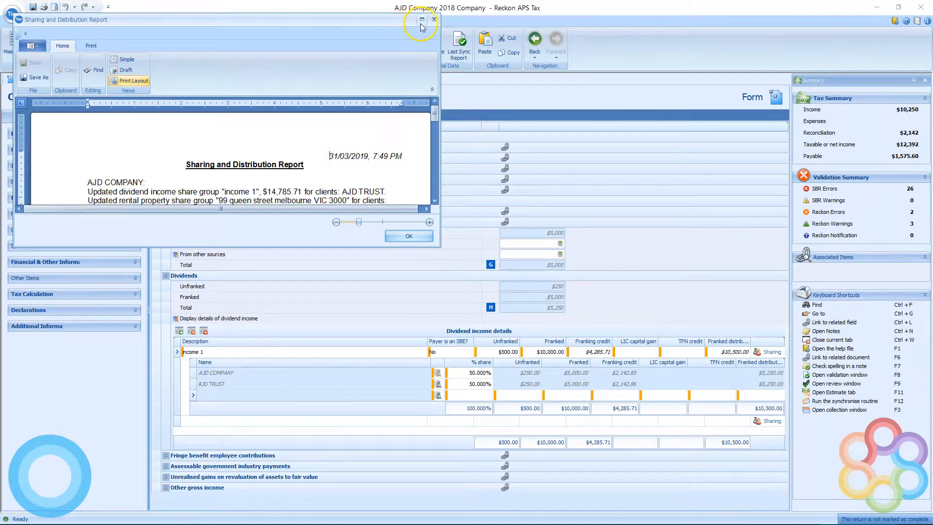
Maximise and read the Sharing and Distribution Report, then close it
left_click(422, 19)
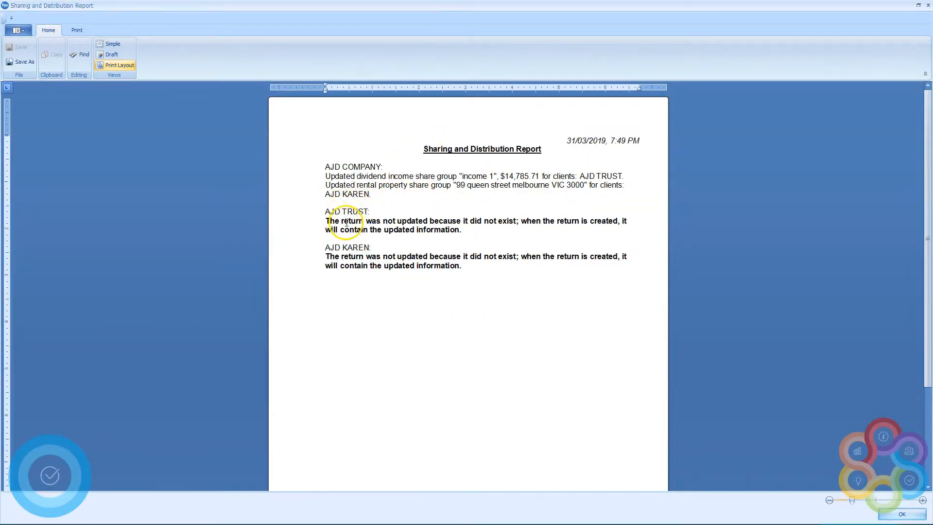
left_click_drag(348, 221, 515, 221)
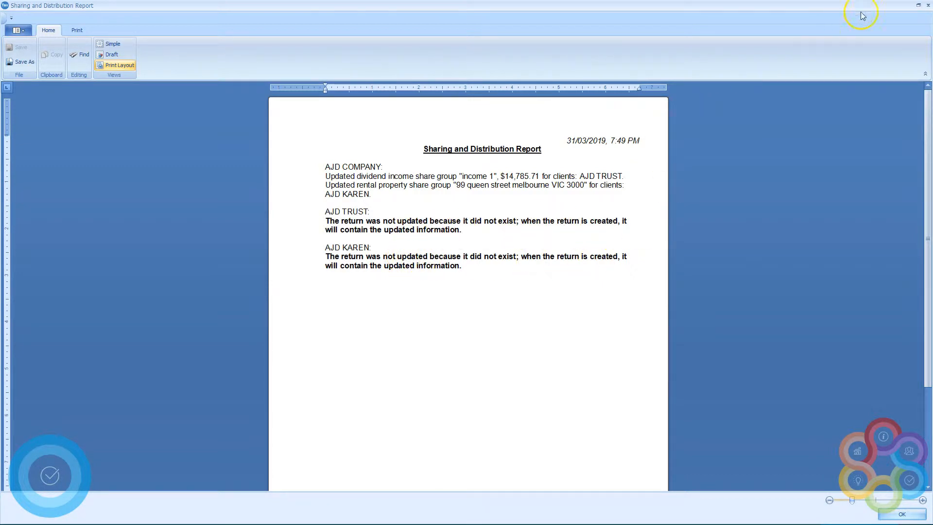
left_click(926, 6)
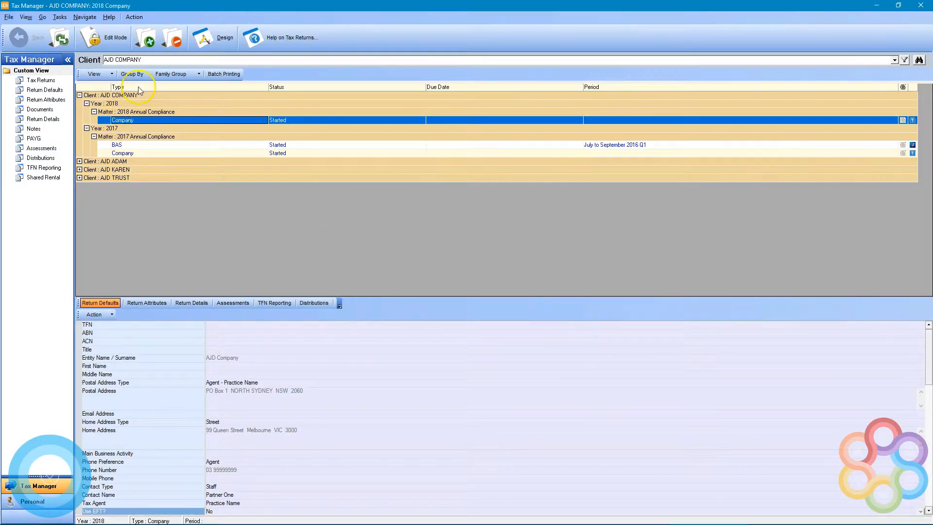
Search the client list for 'ajd' and select the AJD TRUST client
left_click(896, 59)
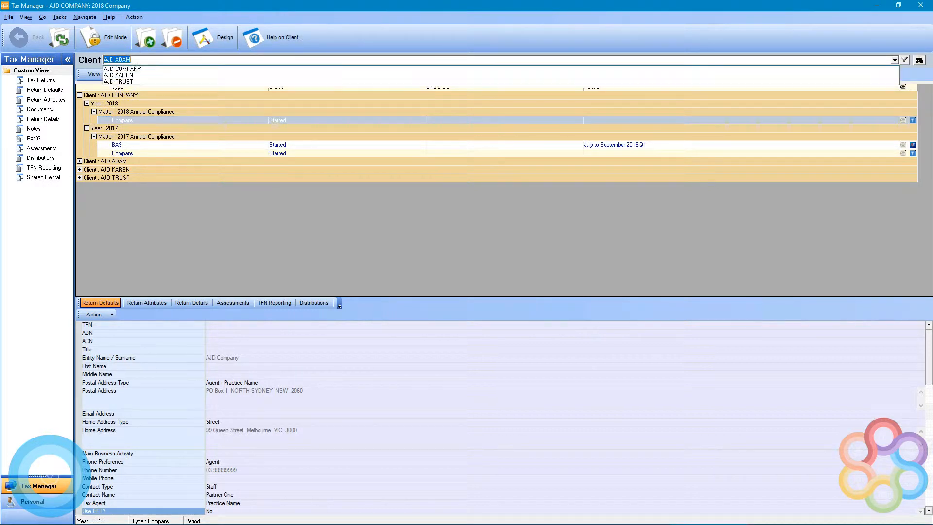
left_click(118, 69)
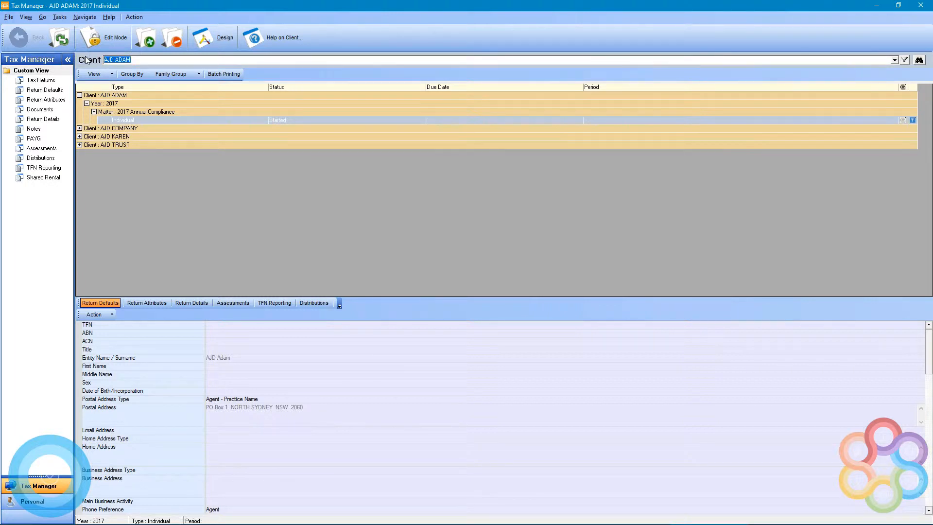
type("ajd")
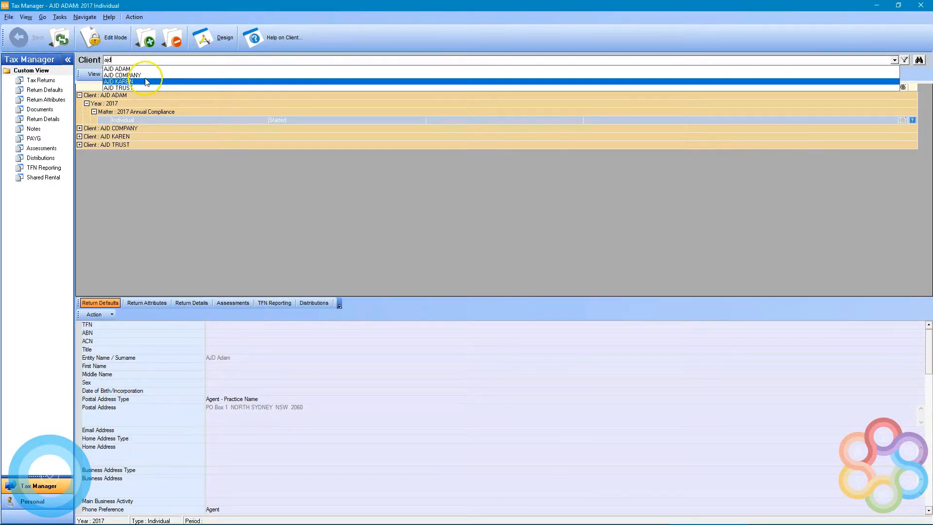
left_click(117, 87)
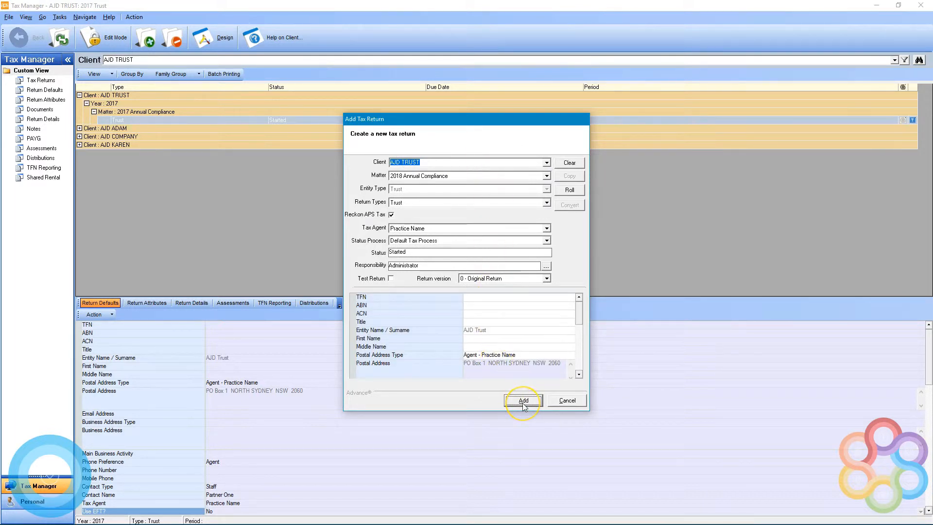
Add the Trust return under the 2018 Annual Compliance matter
left_click(523, 400)
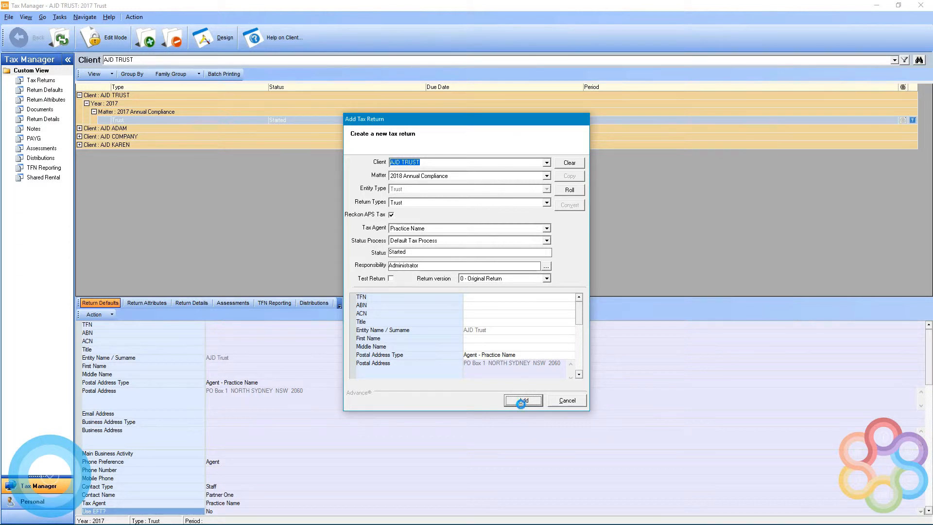
left_click(522, 400)
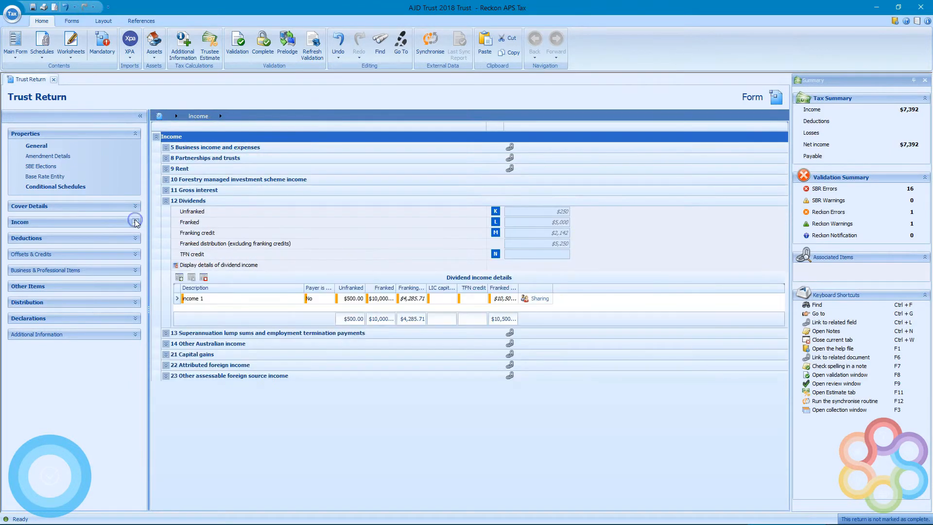
Expand the Income sections in the new AJD Trust 2018 return
left_click(135, 222)
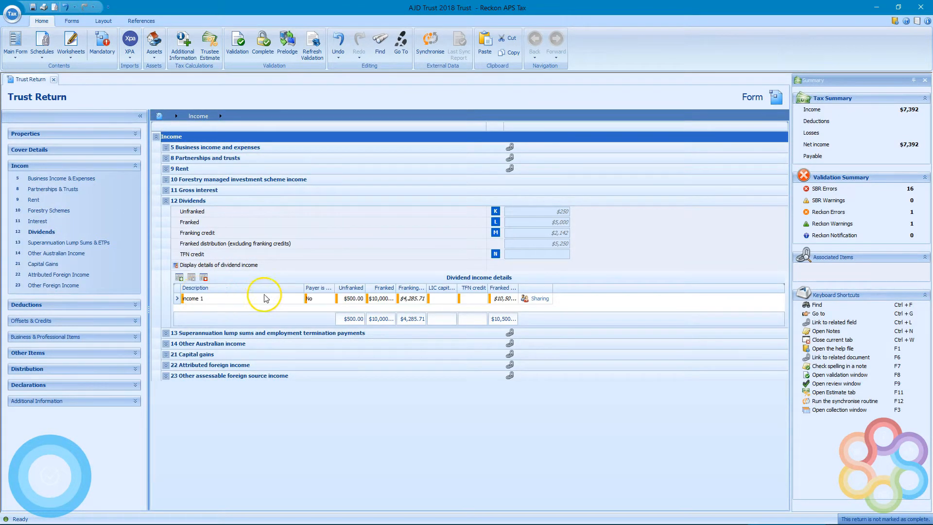
mouse_move(536, 298)
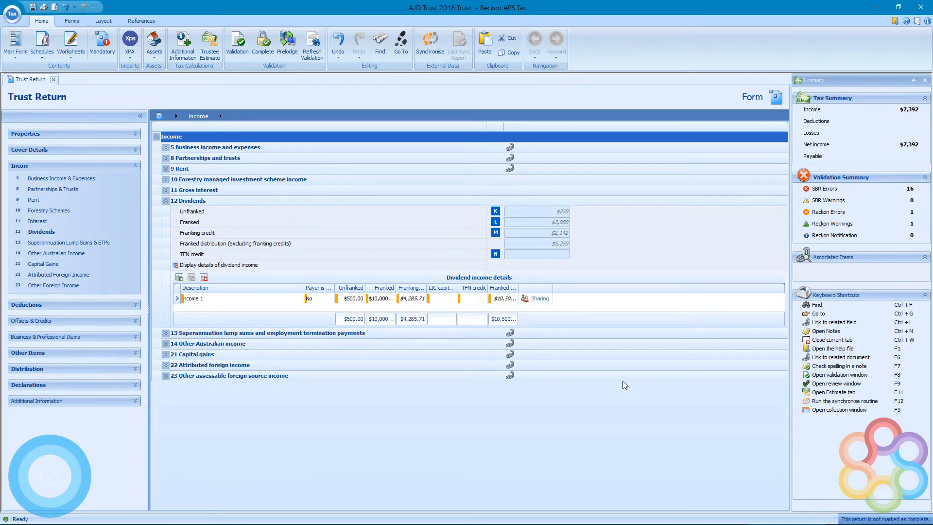
mouse_move(556, 198)
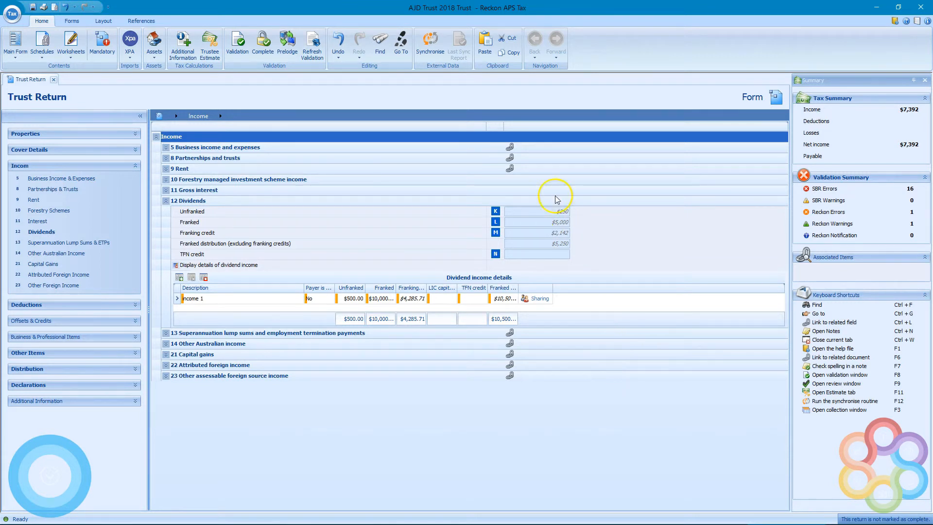
mouse_move(430, 45)
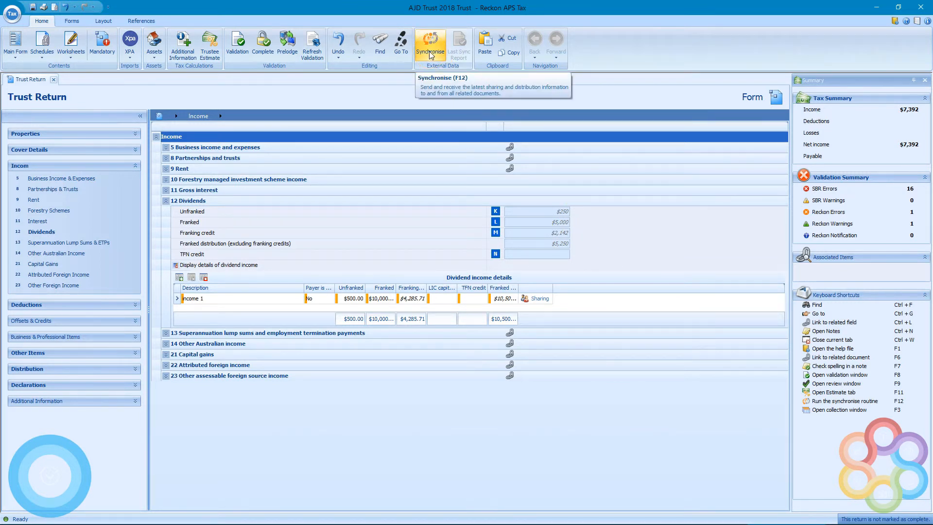